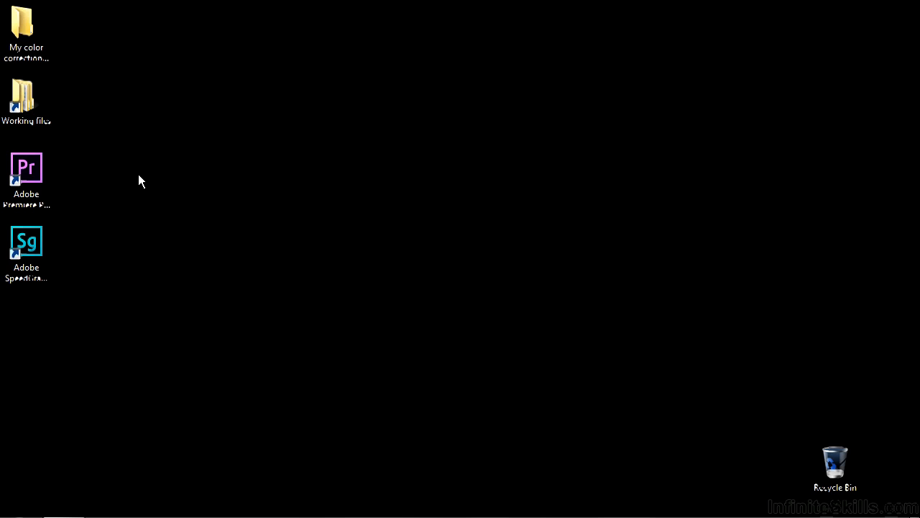
Open Working files, then Premiere Pro projects, and launch the example .prproj project
double_click(26, 98)
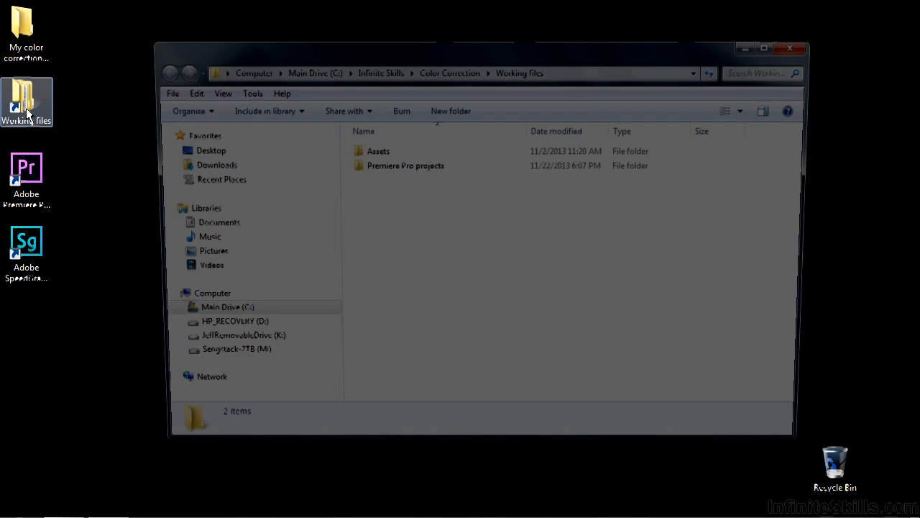
double_click(406, 165)
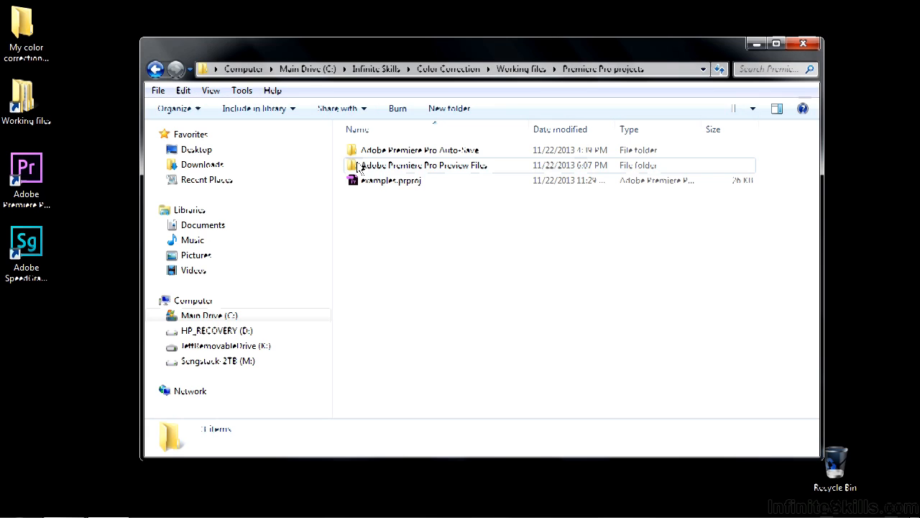
double_click(391, 180)
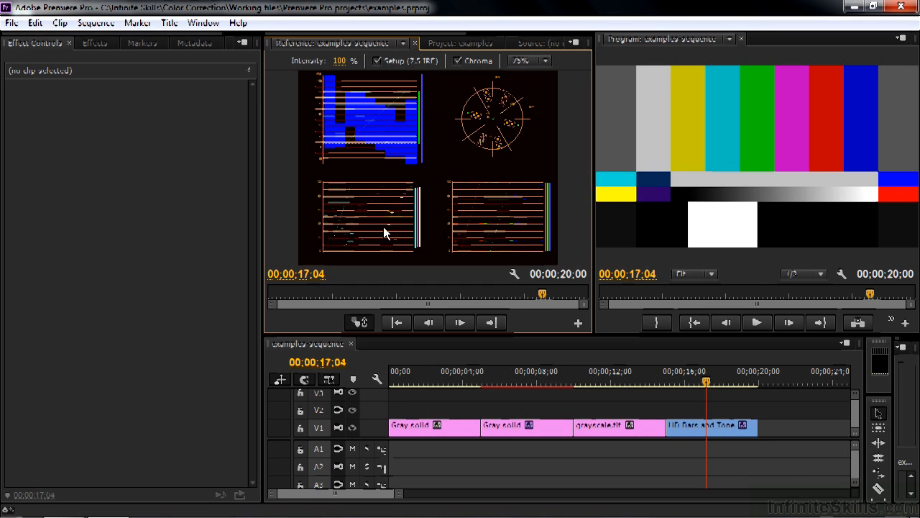
mouse_move(396, 99)
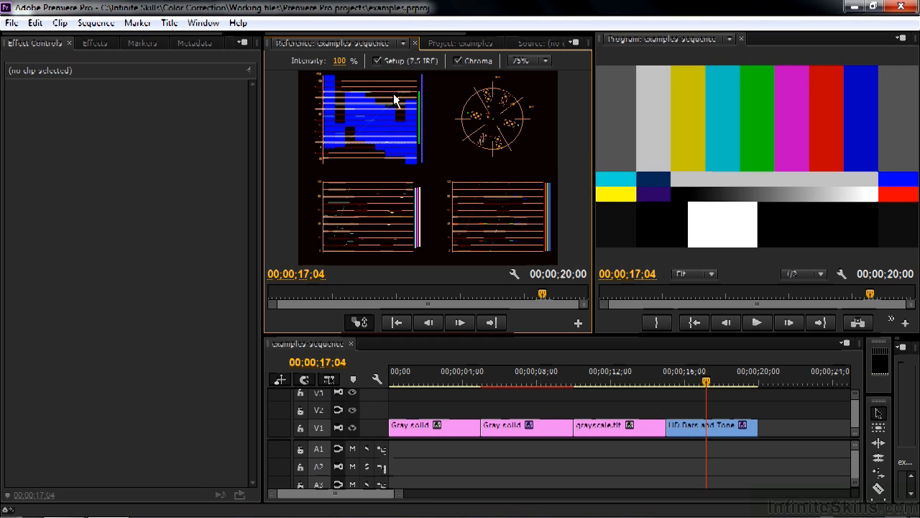
mouse_move(564, 200)
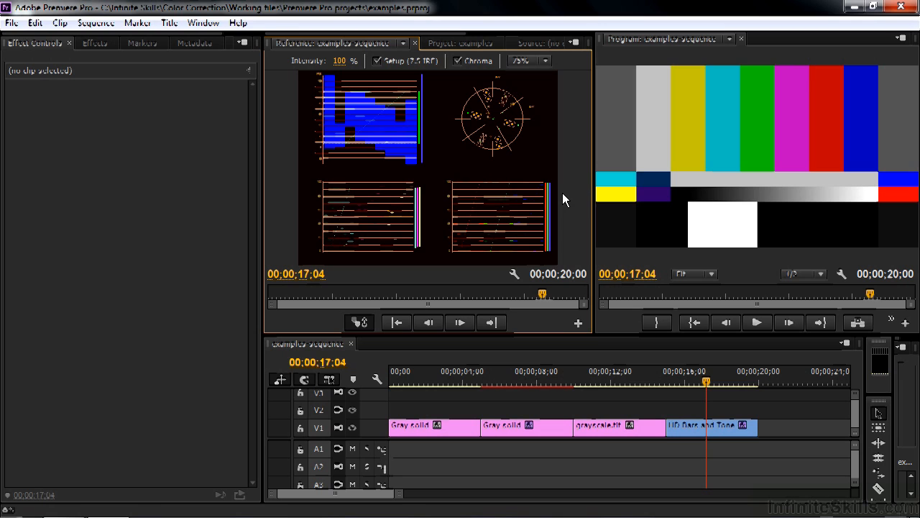
mouse_move(574, 157)
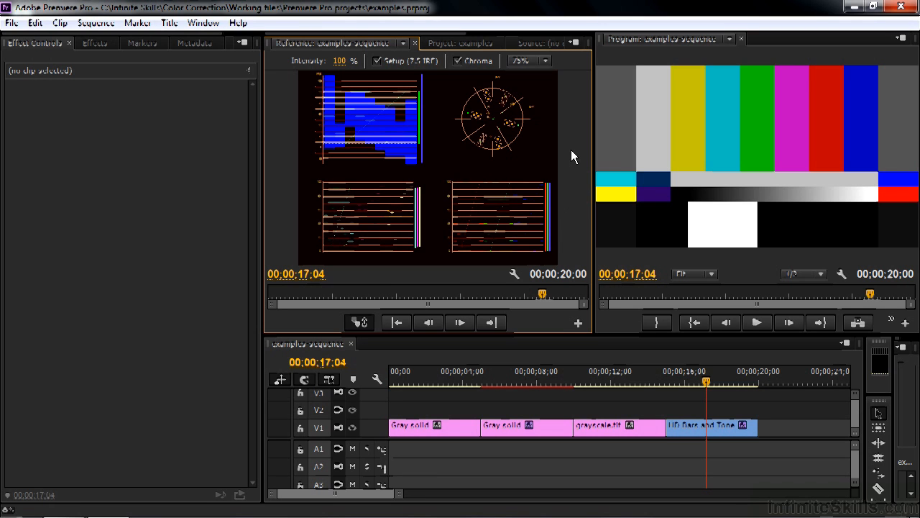
mouse_move(563, 202)
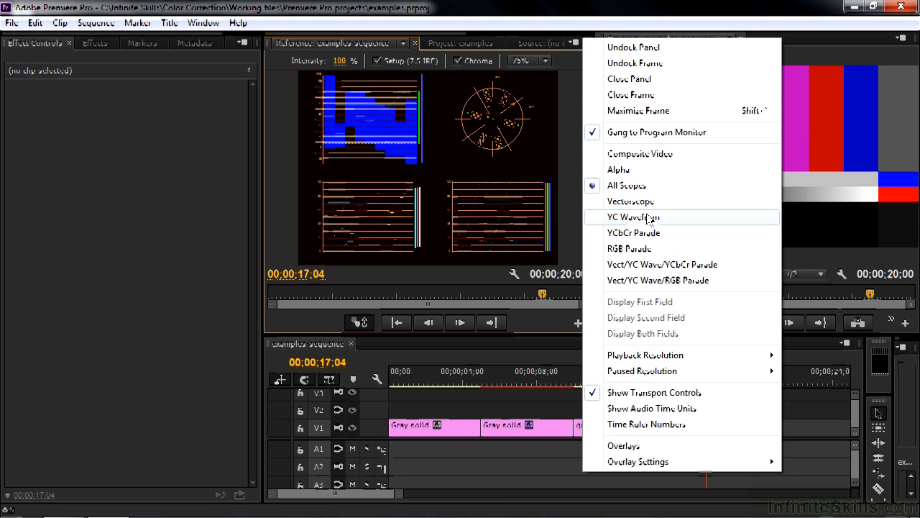
Switch the Reference Monitor to YC Waveform and disable Chroma so only luma is plotted
click(633, 216)
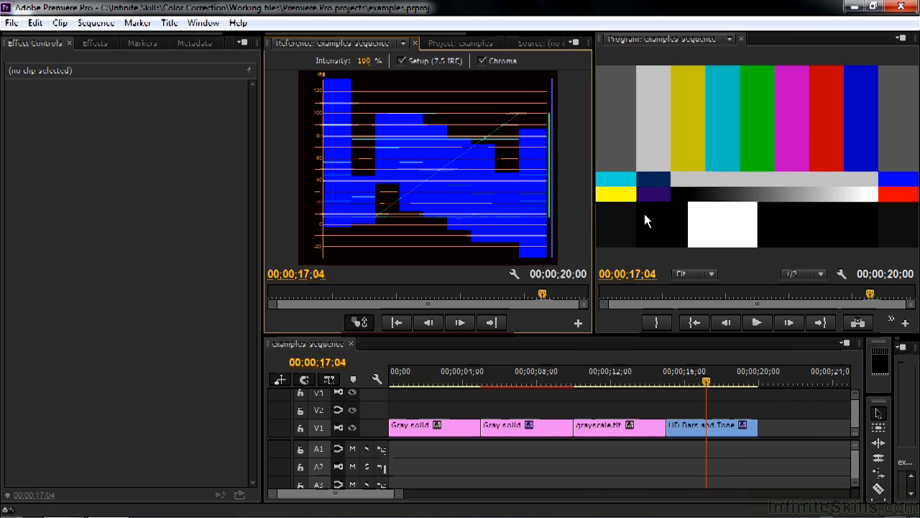
mouse_move(379, 113)
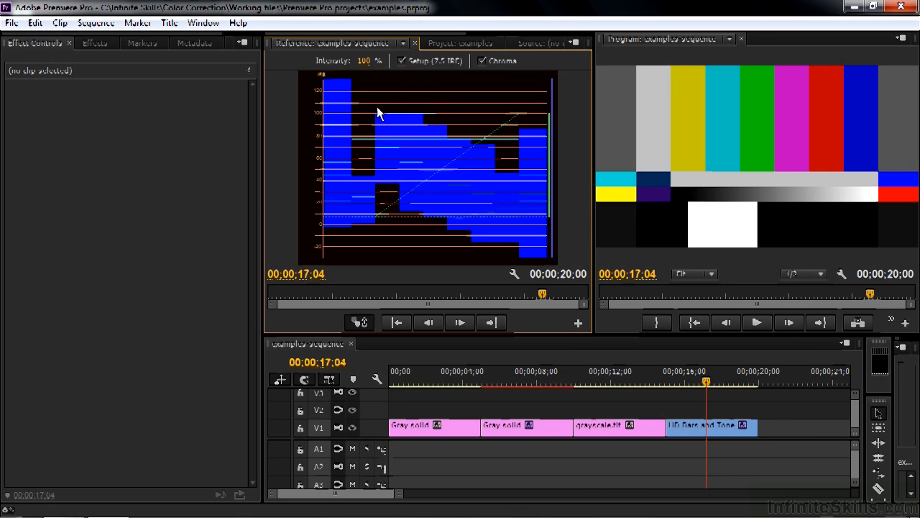
click(710, 425)
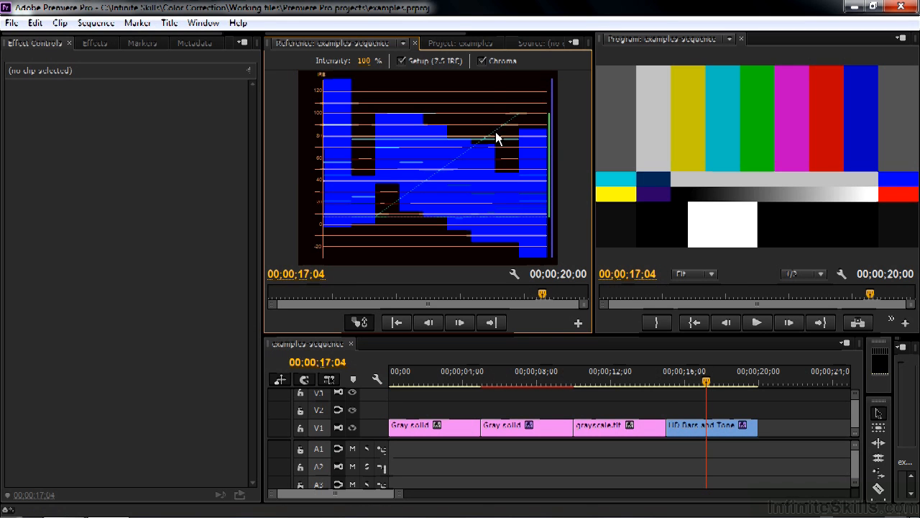
click(481, 60)
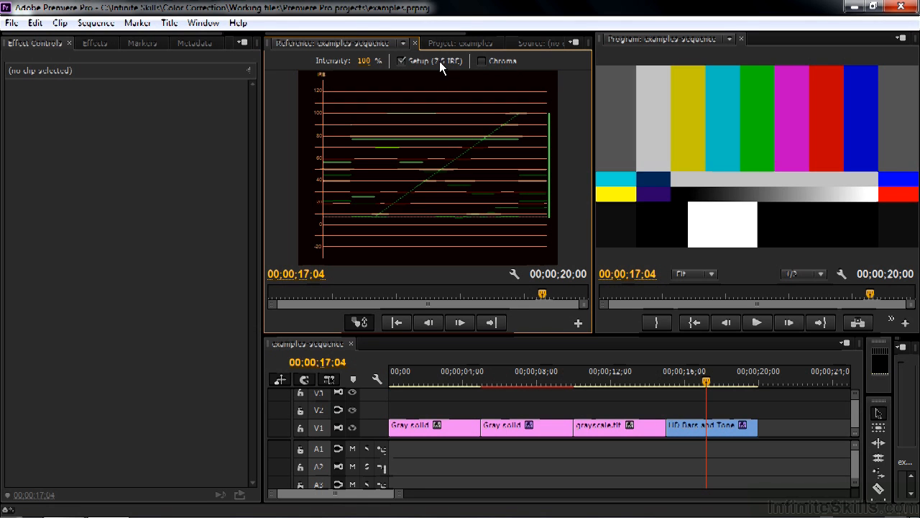
Disable the Setup (7.5 IRE) offset on the YC waveform
click(402, 61)
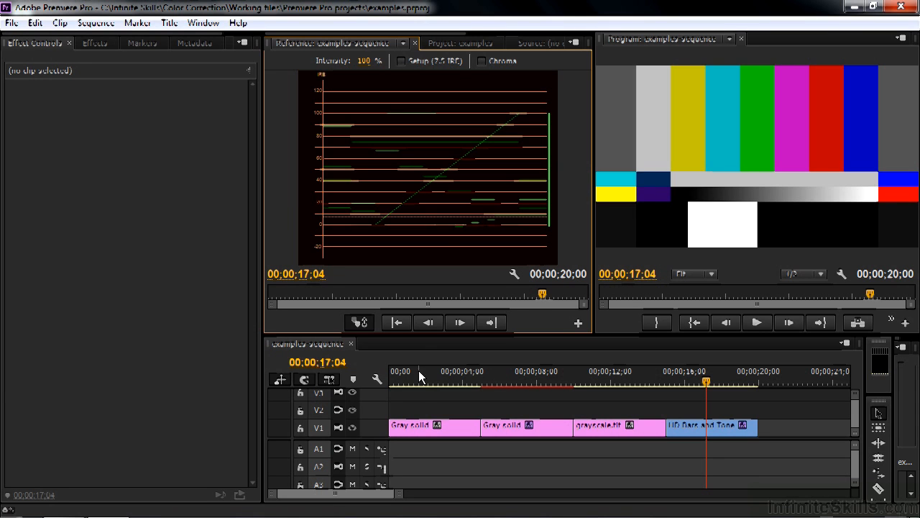
Move the playhead onto the first Gray solid clip at the start of the timeline
click(417, 371)
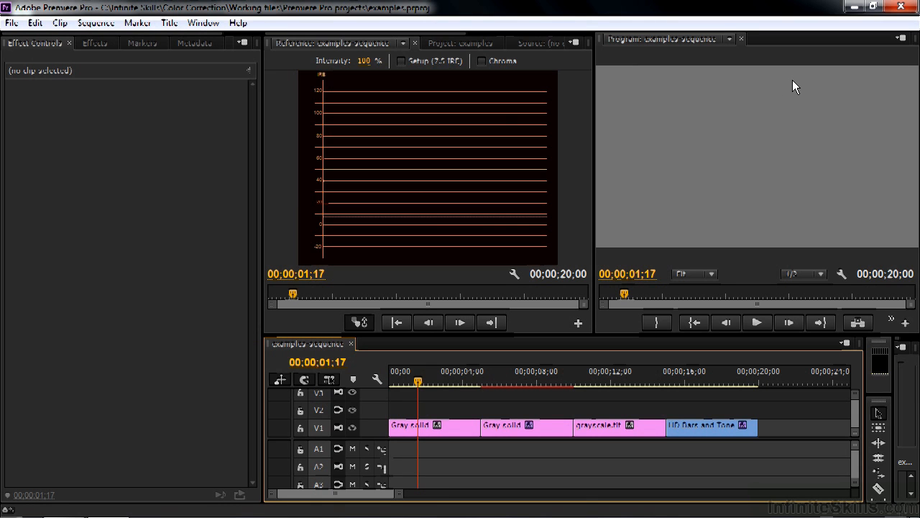
mouse_move(338, 178)
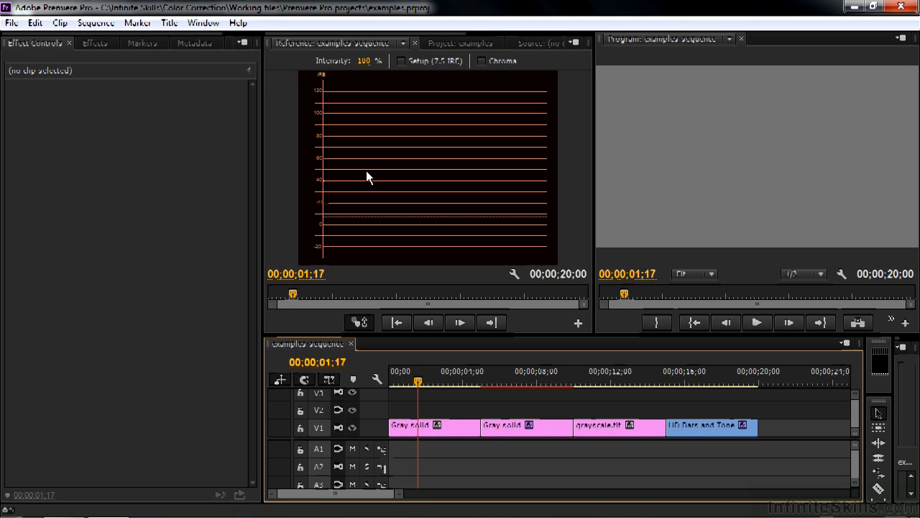
mouse_move(400, 178)
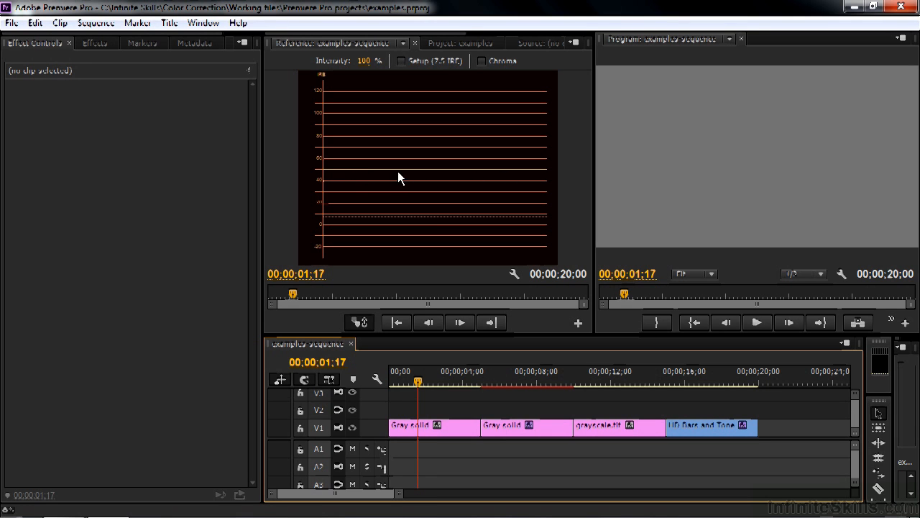
mouse_move(656, 151)
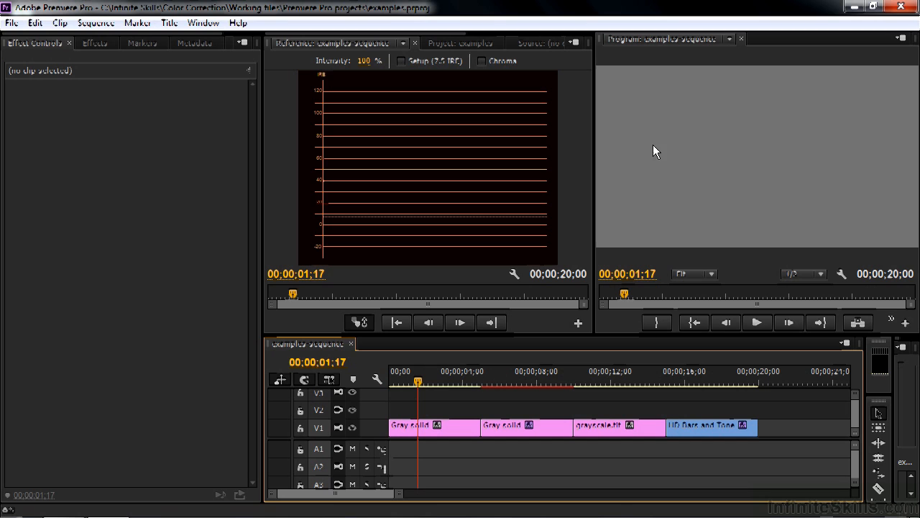
mouse_move(414, 175)
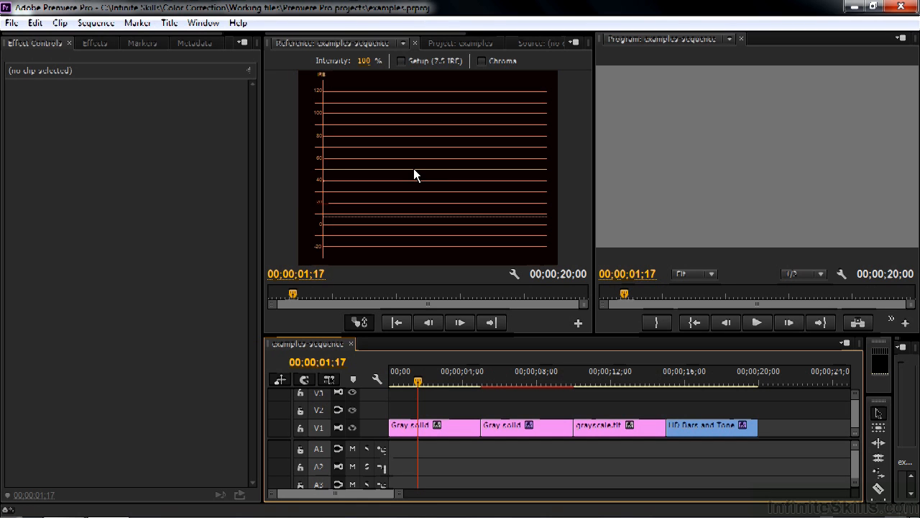
mouse_move(319, 183)
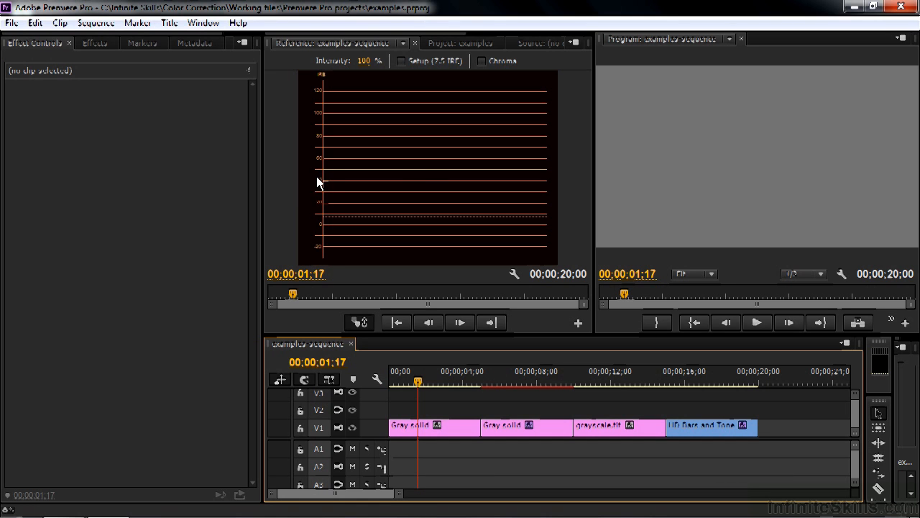
mouse_move(322, 87)
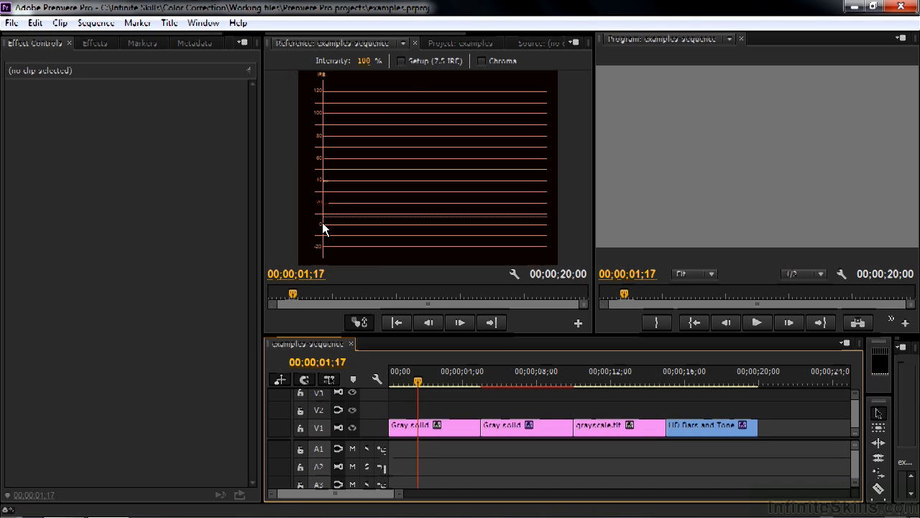
click(460, 44)
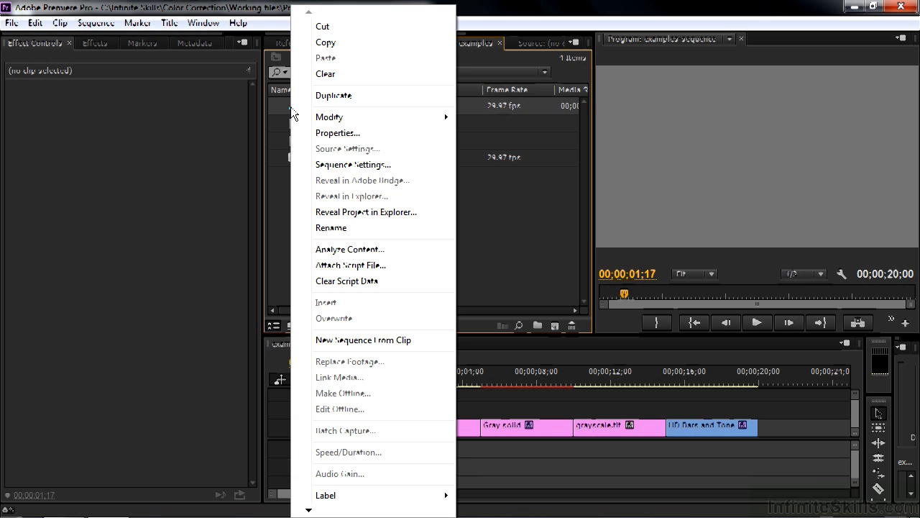
click(354, 164)
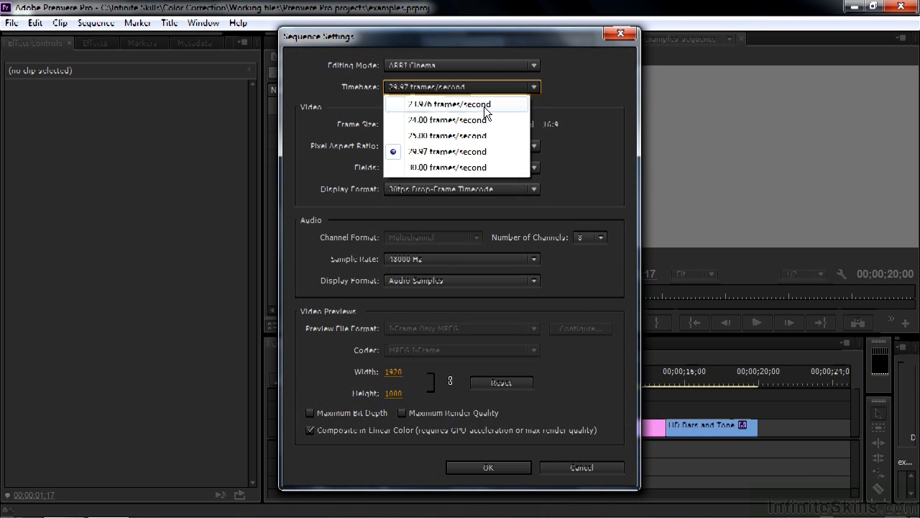
click(447, 135)
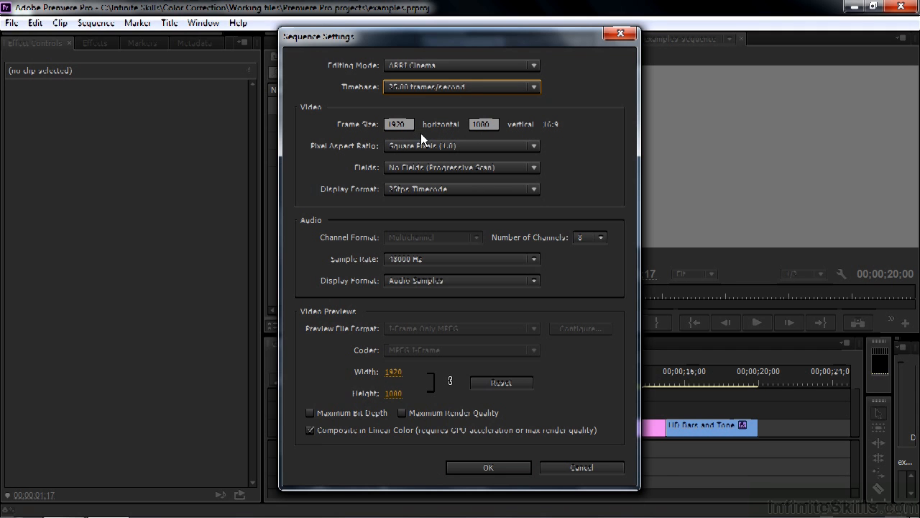
click(489, 467)
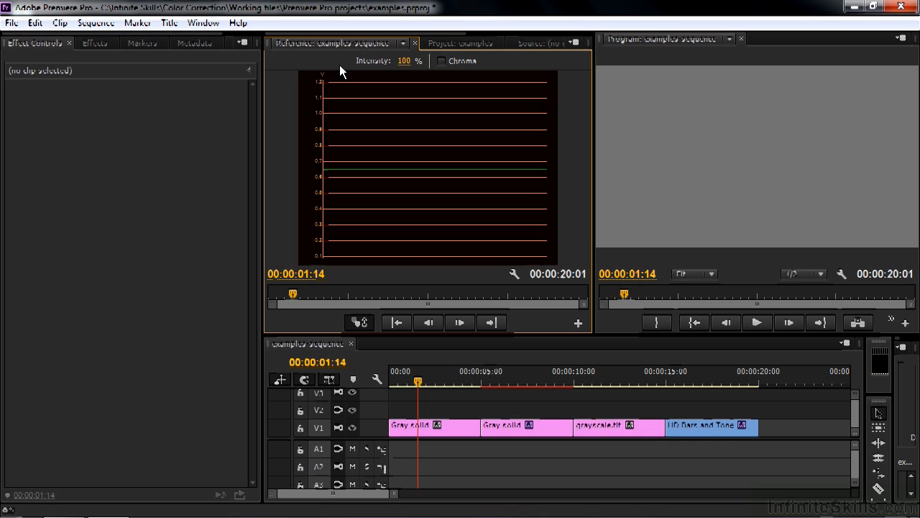
mouse_move(329, 78)
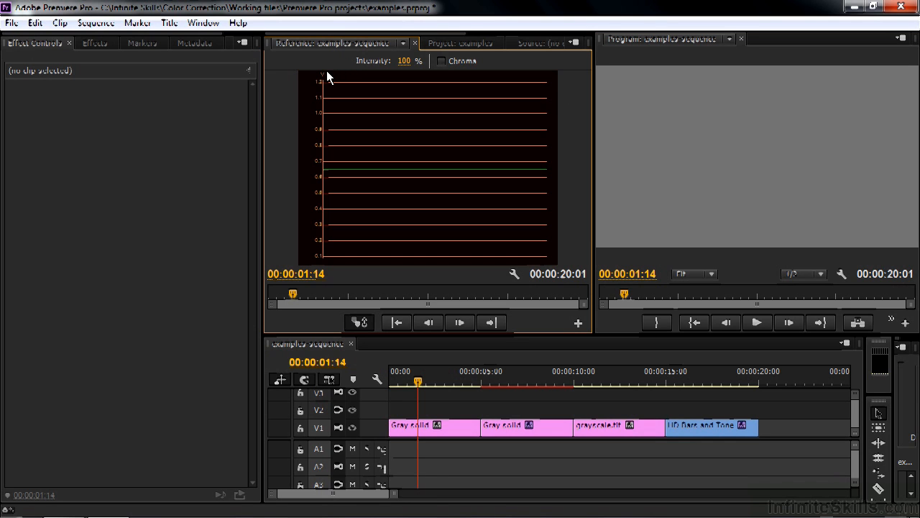
mouse_move(322, 216)
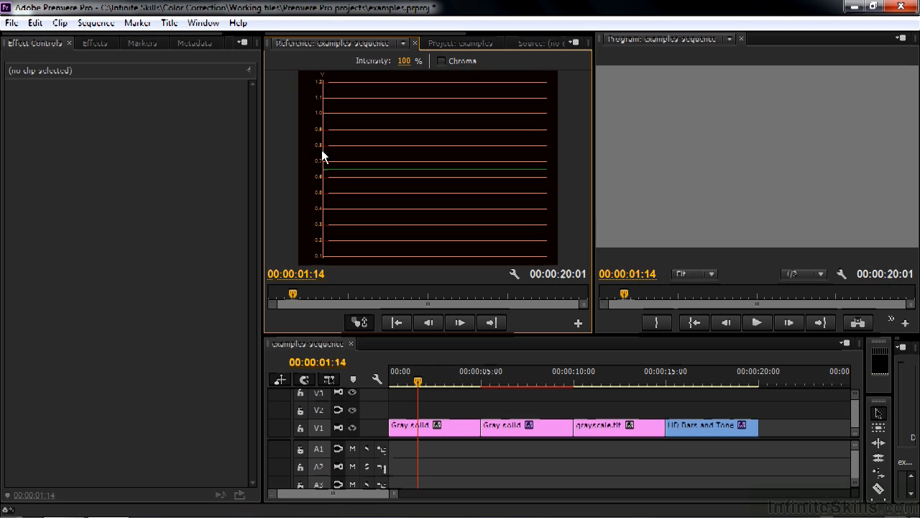
mouse_move(320, 227)
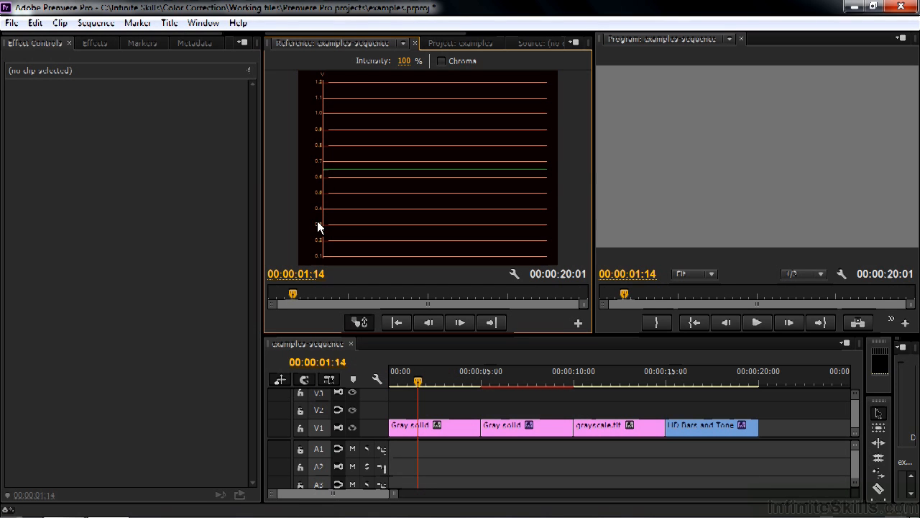
mouse_move(521, 385)
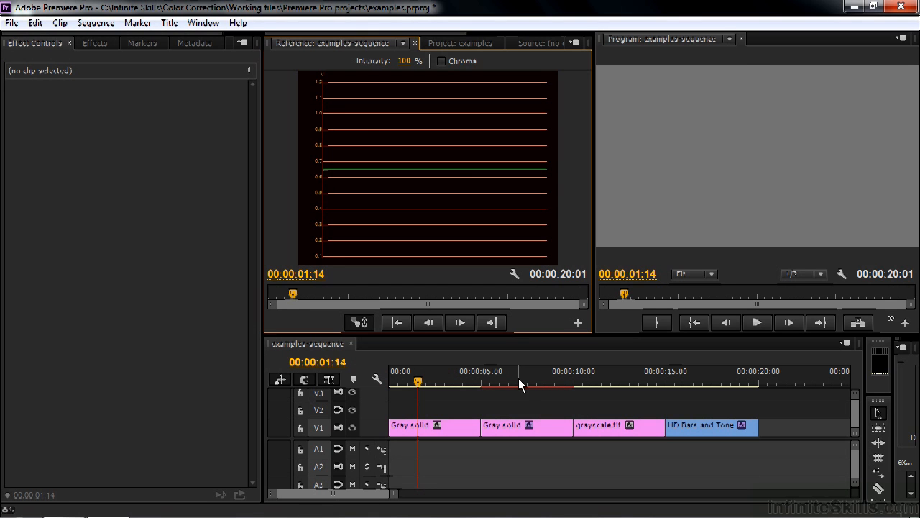
click(518, 371)
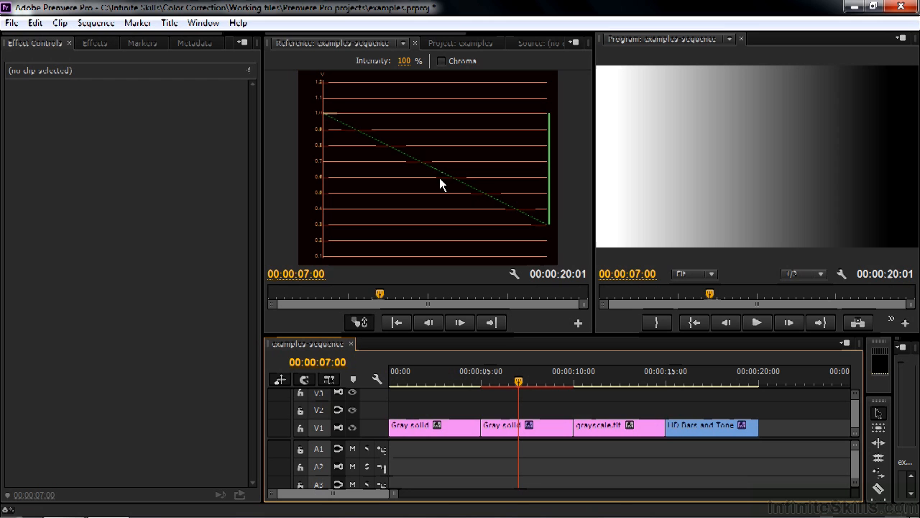
click(424, 381)
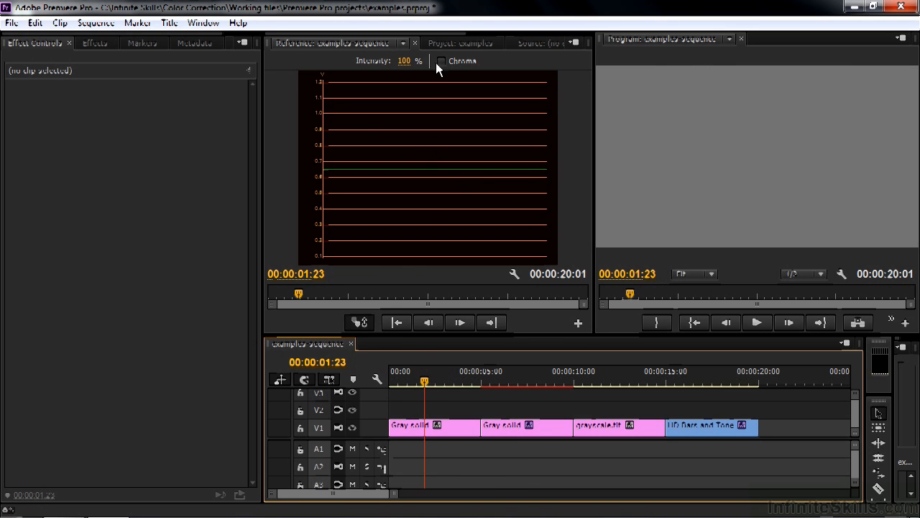
Set the sequence's Timebase to 29.97 frames/second in Sequence Settings and confirm
click(461, 43)
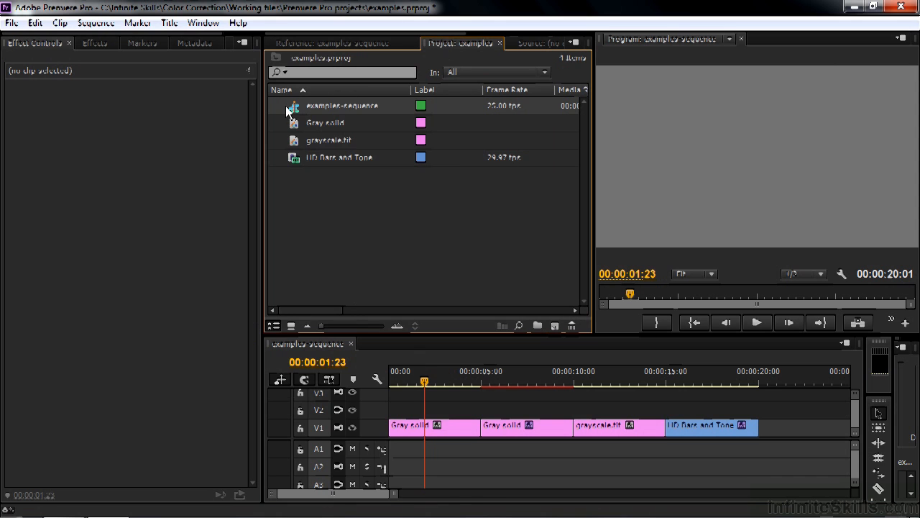
right_click(342, 106)
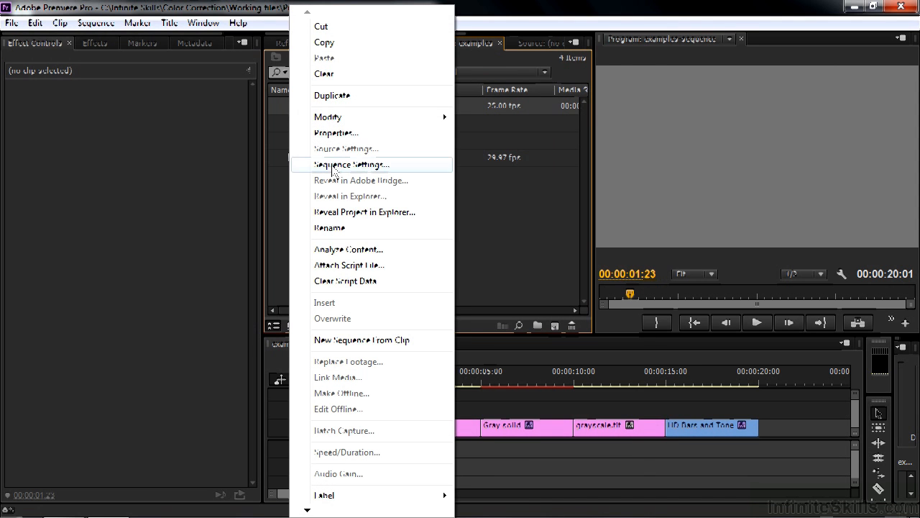
click(351, 164)
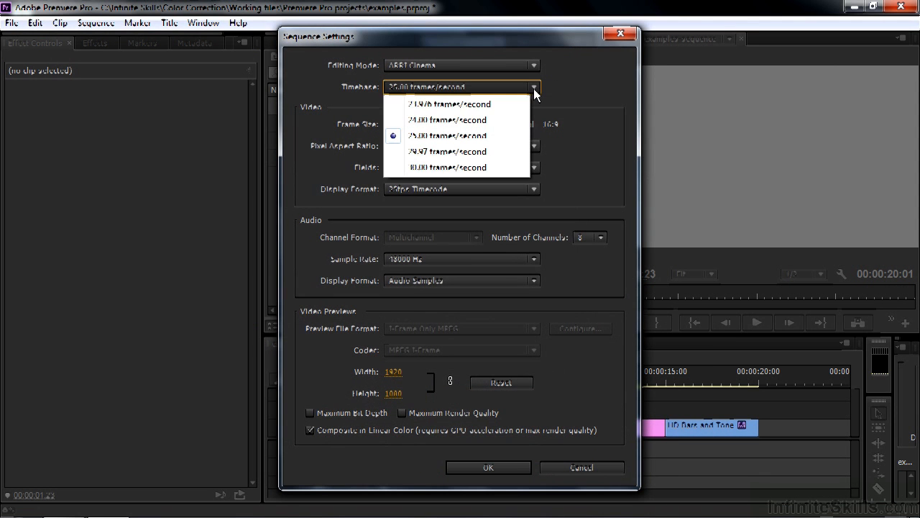
click(448, 151)
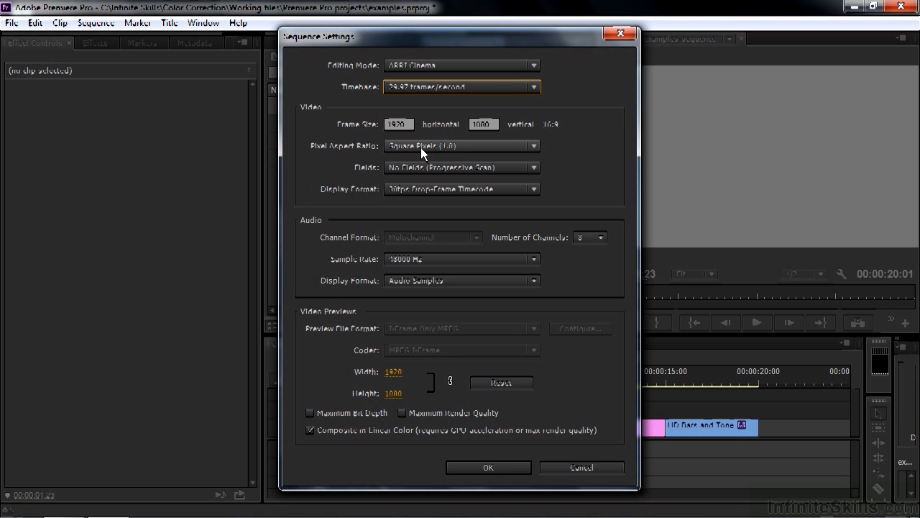
click(489, 468)
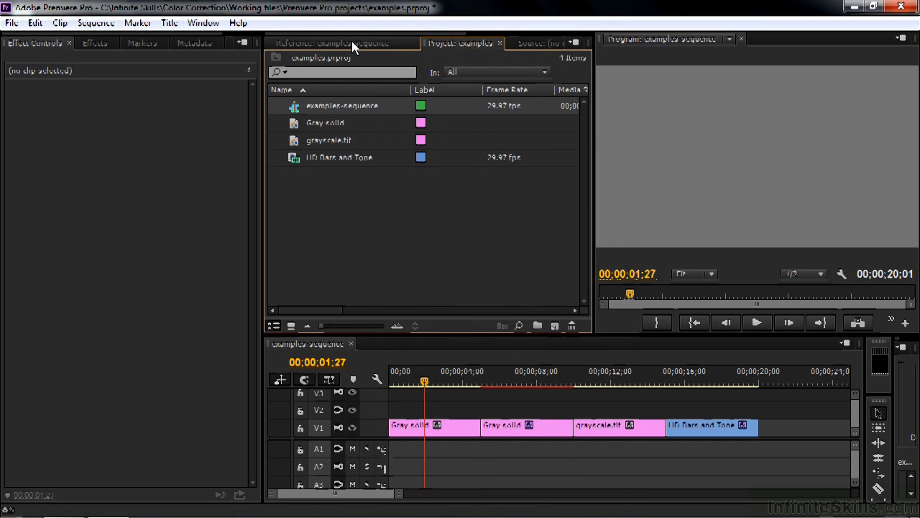
Return to the Project panel, dismiss the New Item menu, and select the first Gray solid clip
click(338, 43)
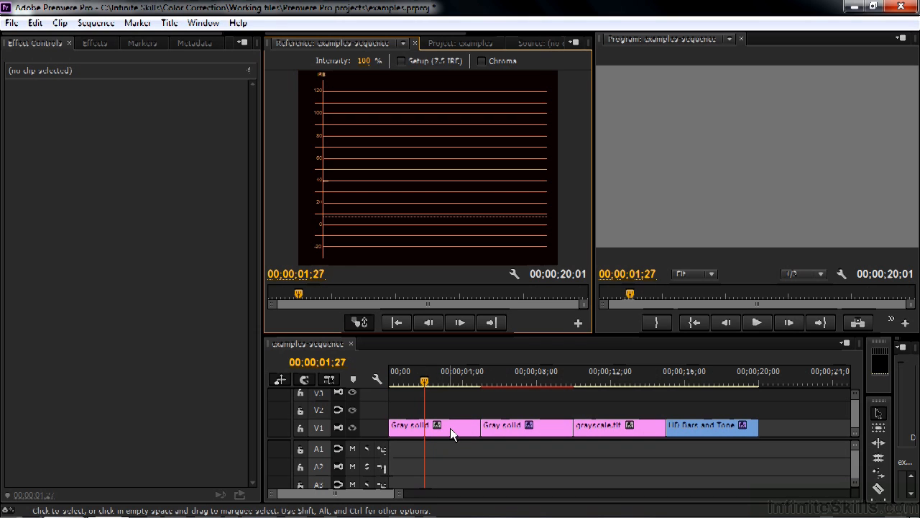
click(460, 43)
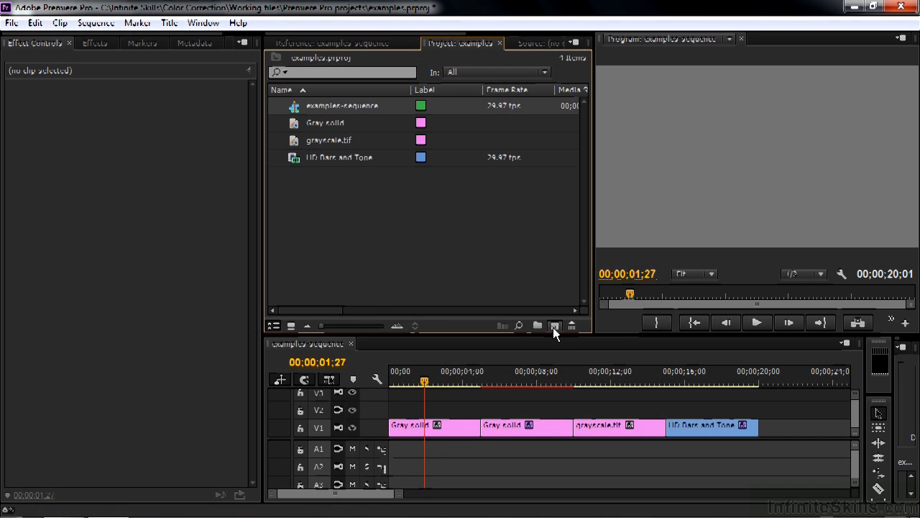
click(555, 325)
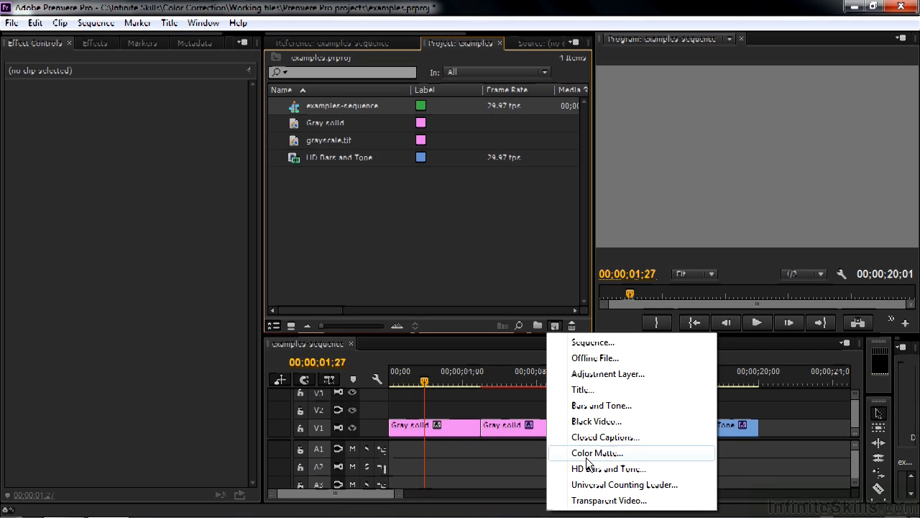
mouse_move(588, 460)
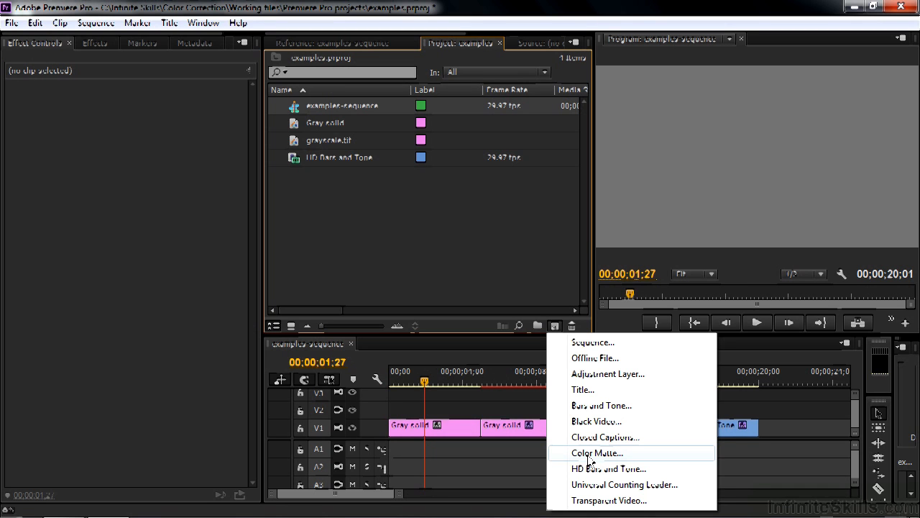
click(432, 426)
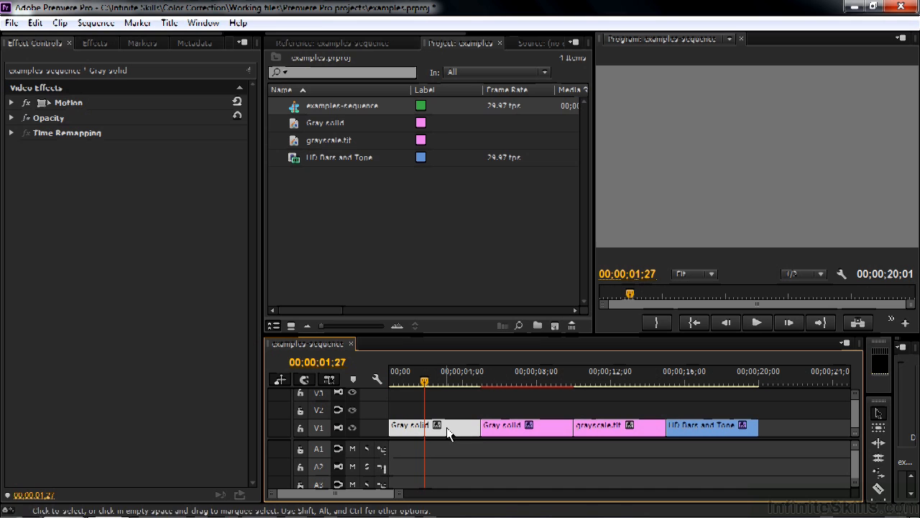
Show the waveform for the second Gray solid clip and expand its Ramp effect settings
click(331, 43)
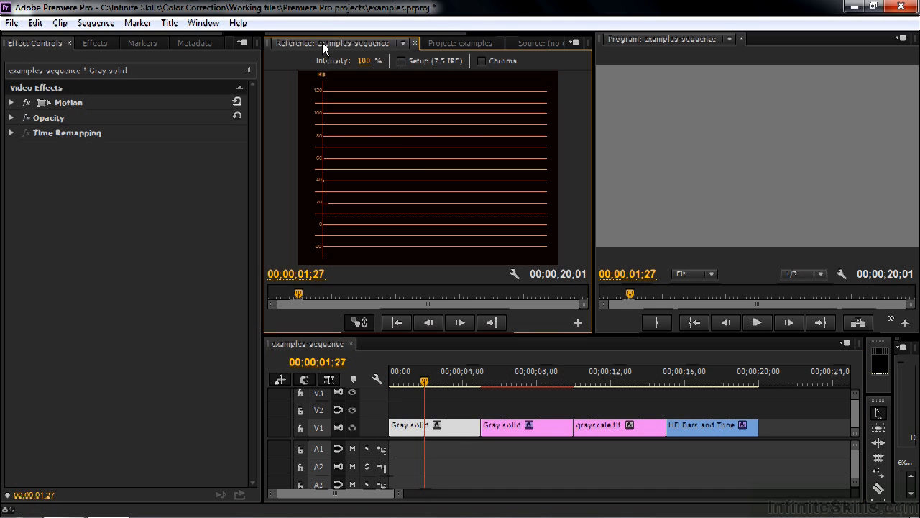
click(525, 383)
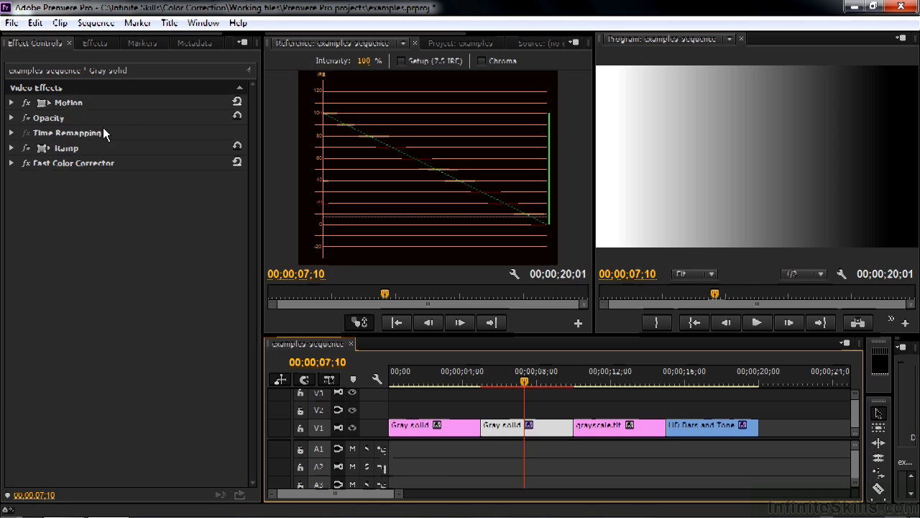
click(11, 149)
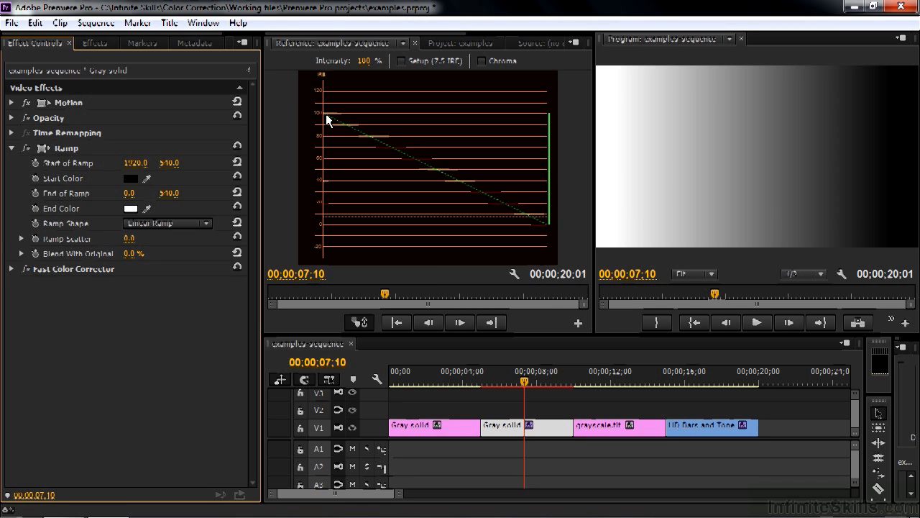
mouse_move(650, 115)
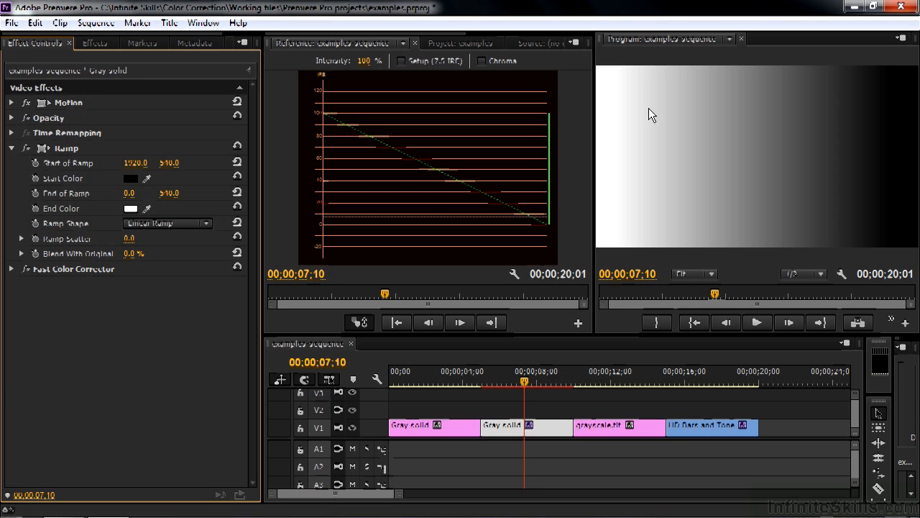
mouse_move(609, 81)
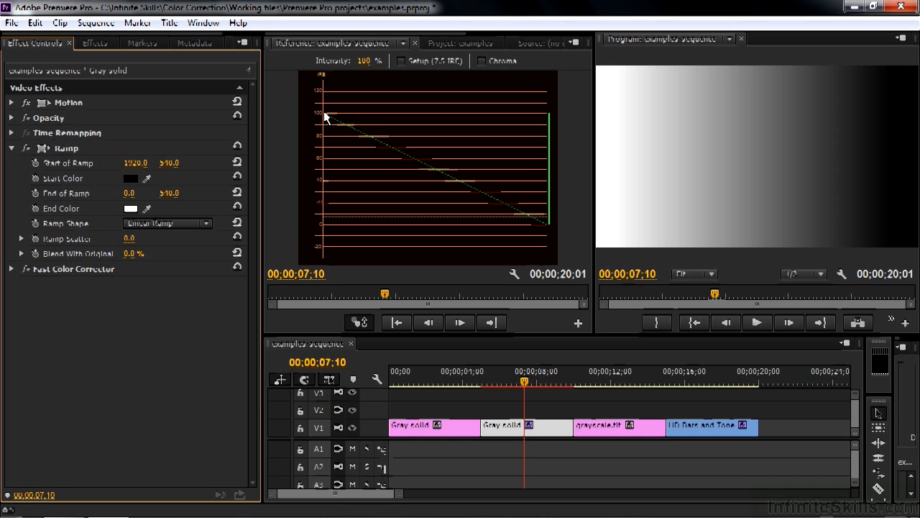
mouse_move(325, 121)
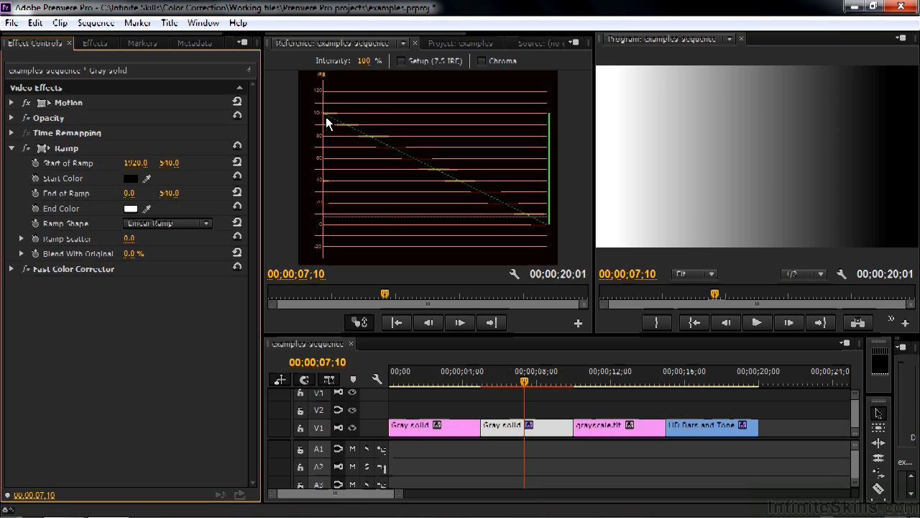
mouse_move(348, 118)
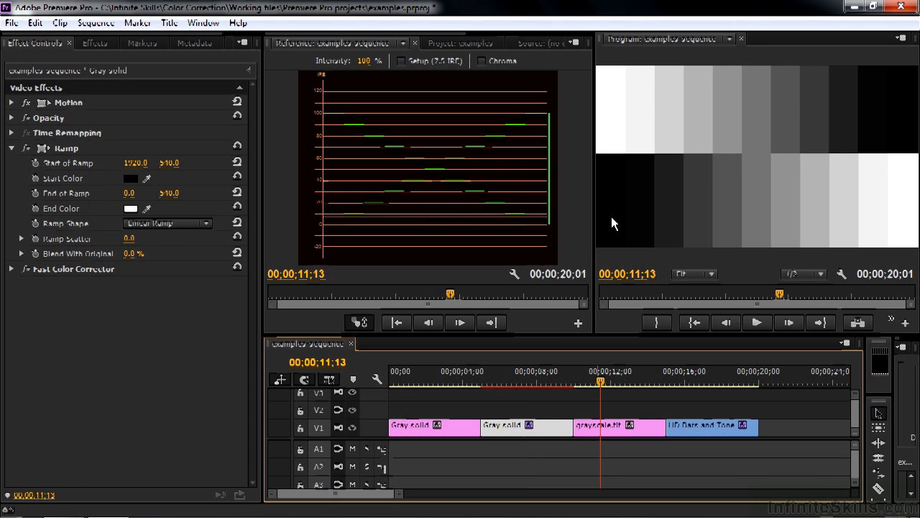
mouse_move(763, 170)
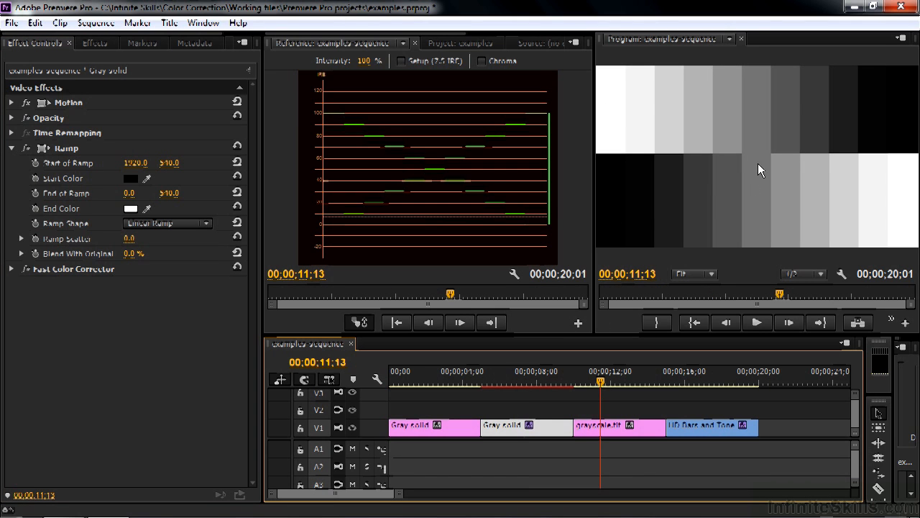
mouse_move(563, 117)
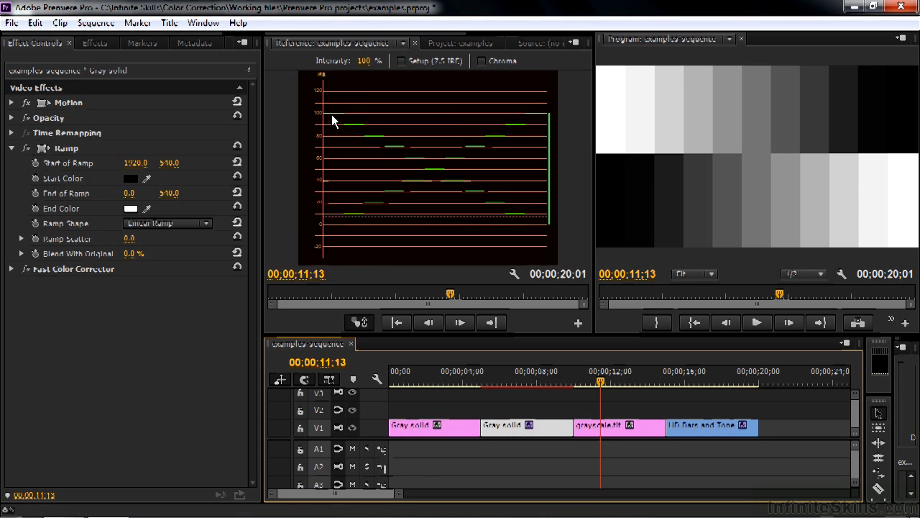
mouse_move(366, 224)
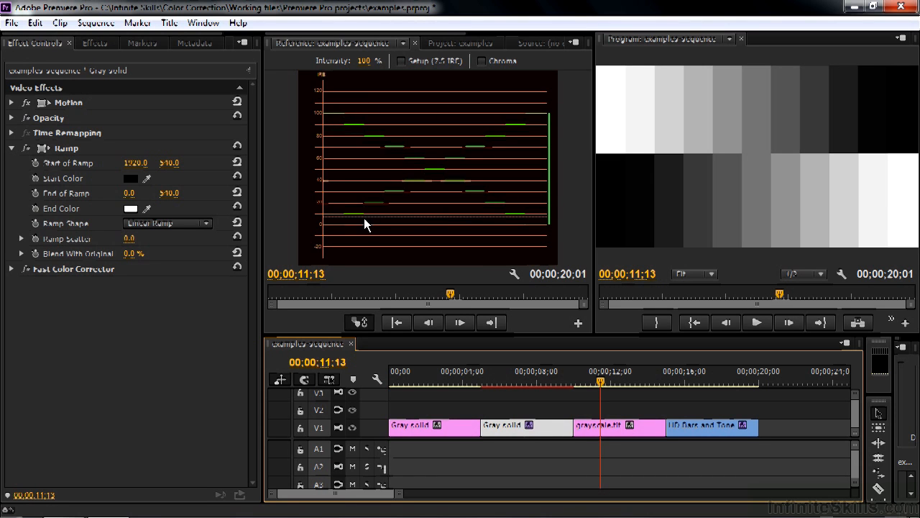
mouse_move(334, 233)
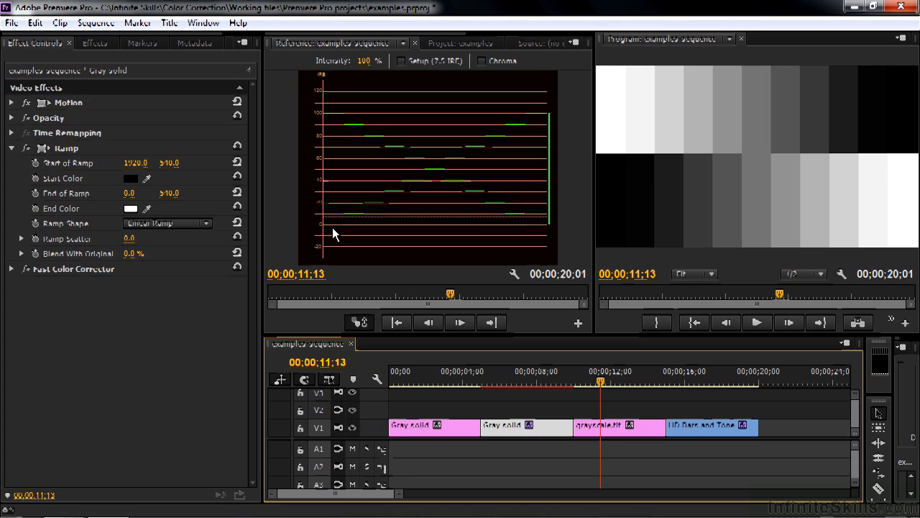
mouse_move(360, 215)
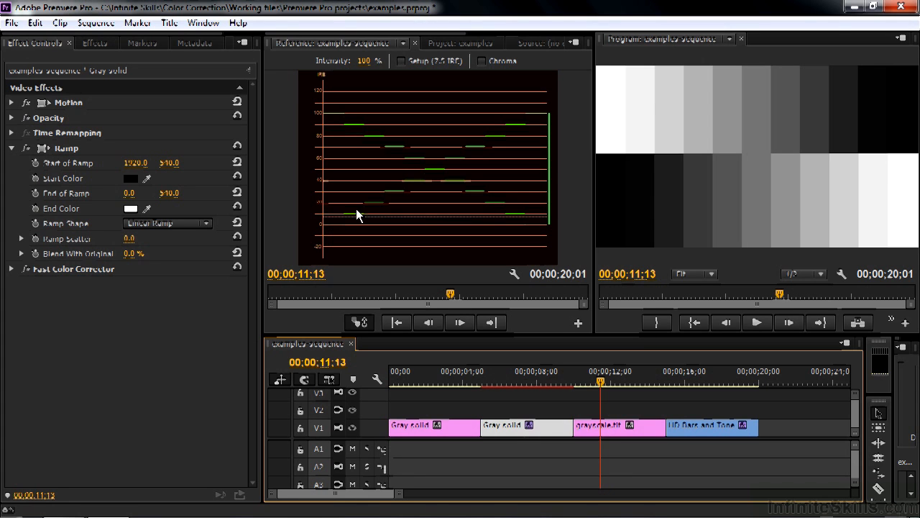
mouse_move(330, 228)
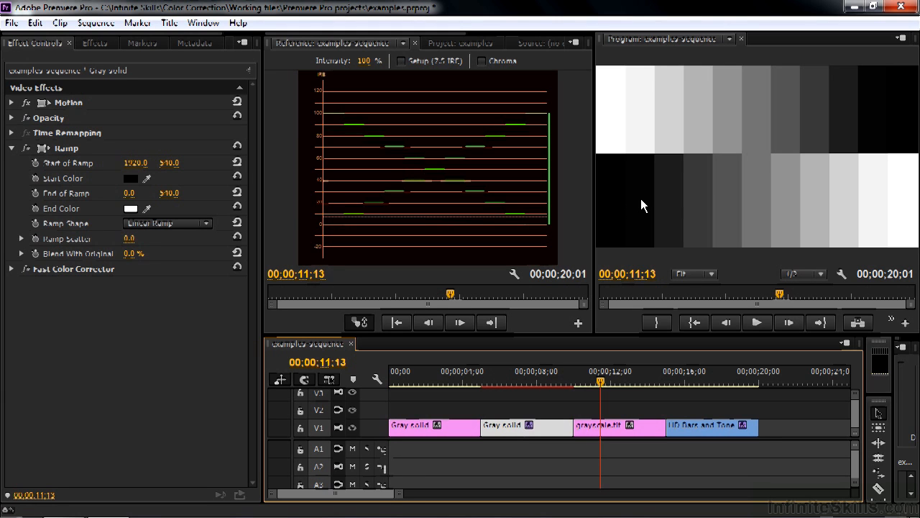
mouse_move(711, 204)
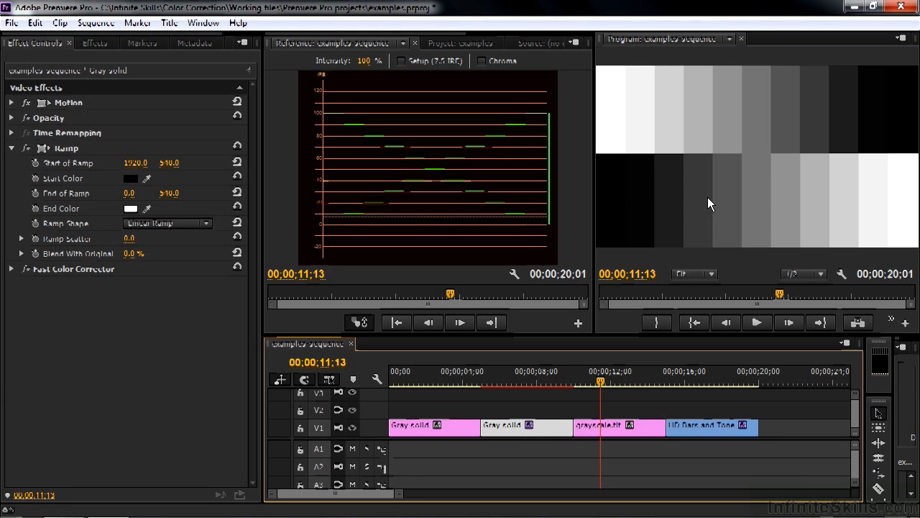
mouse_move(420, 152)
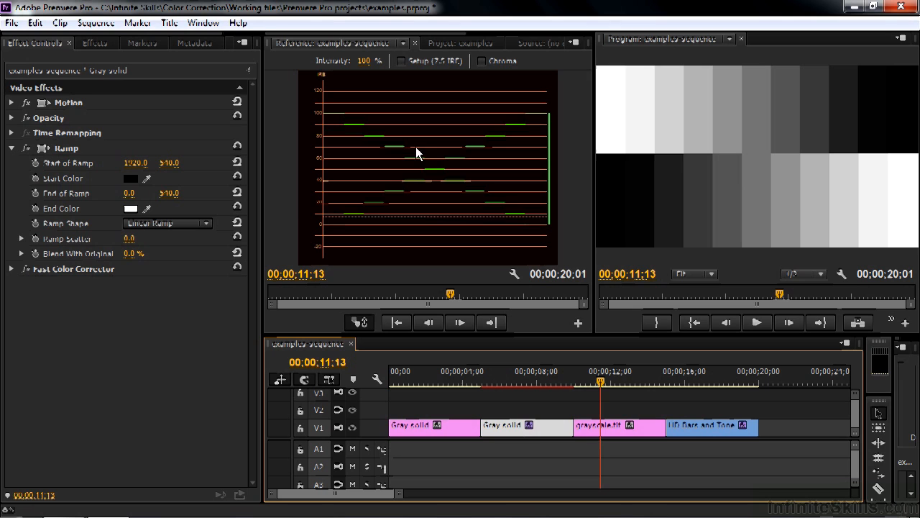
mouse_move(711, 203)
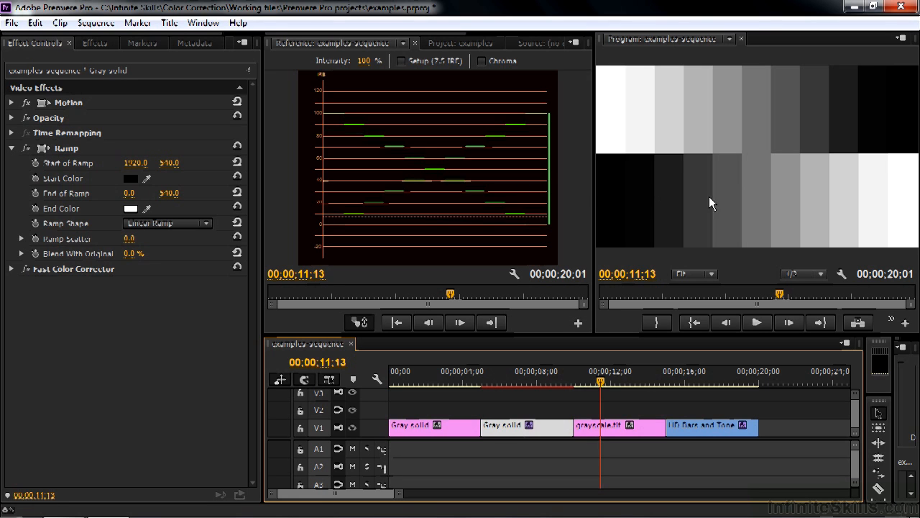
mouse_move(512, 130)
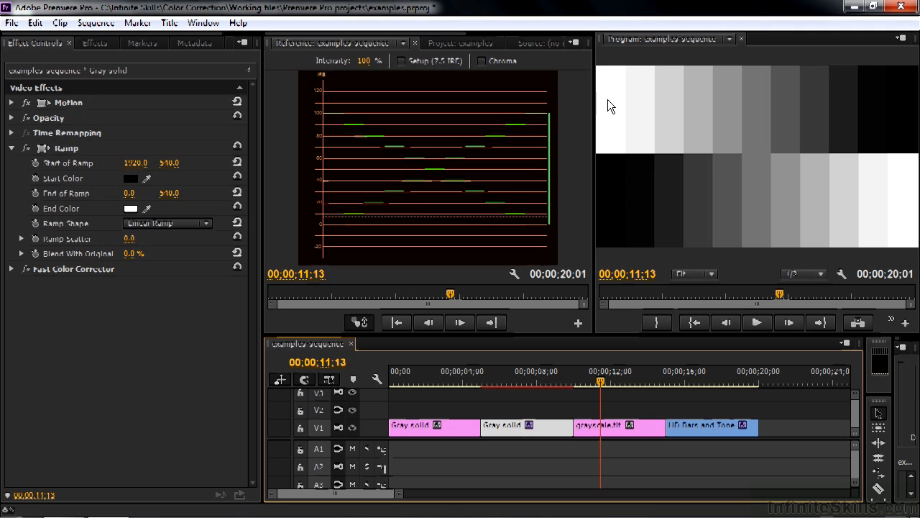
mouse_move(352, 121)
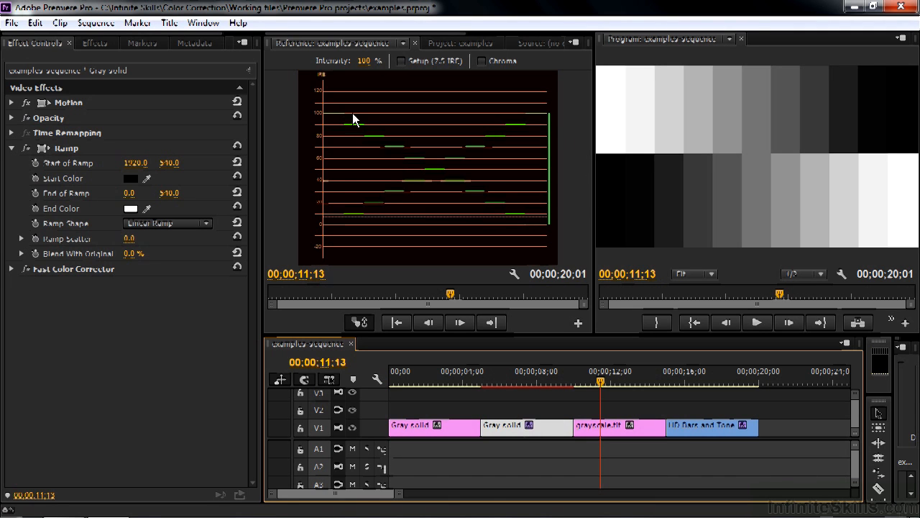
mouse_move(913, 218)
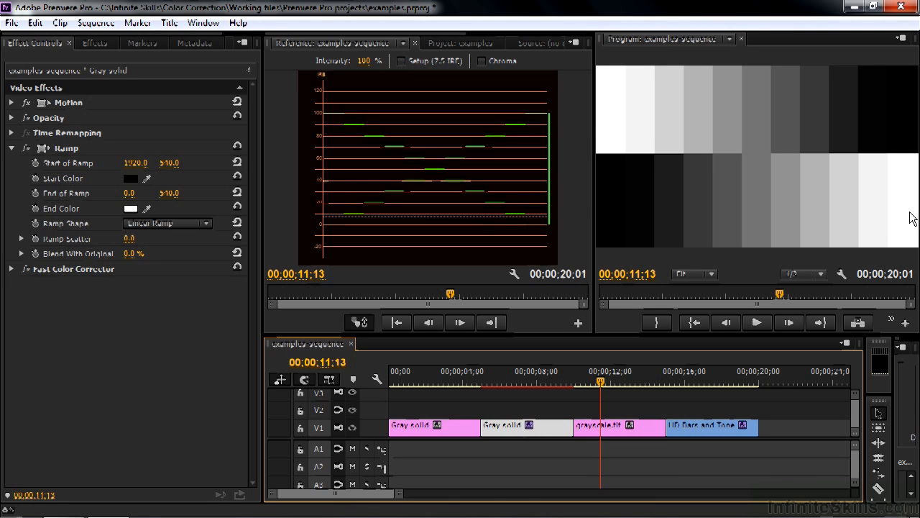
mouse_move(380, 213)
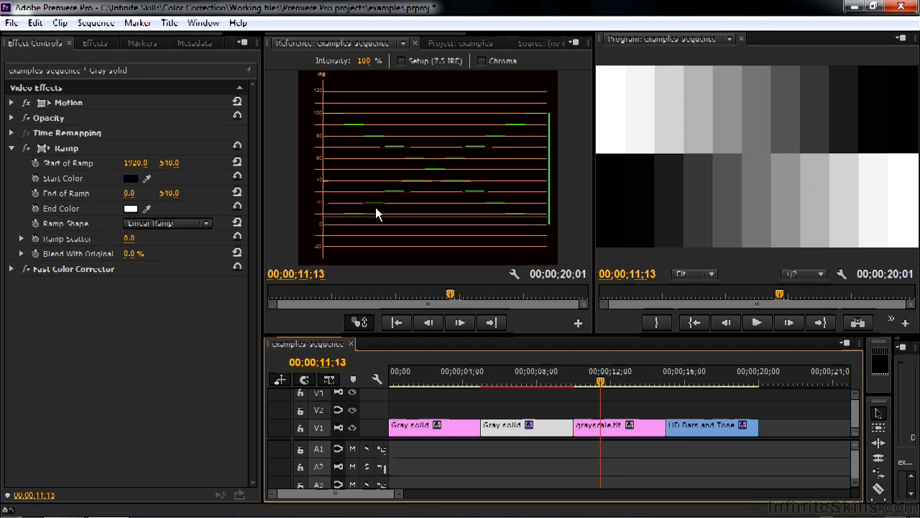
mouse_move(338, 216)
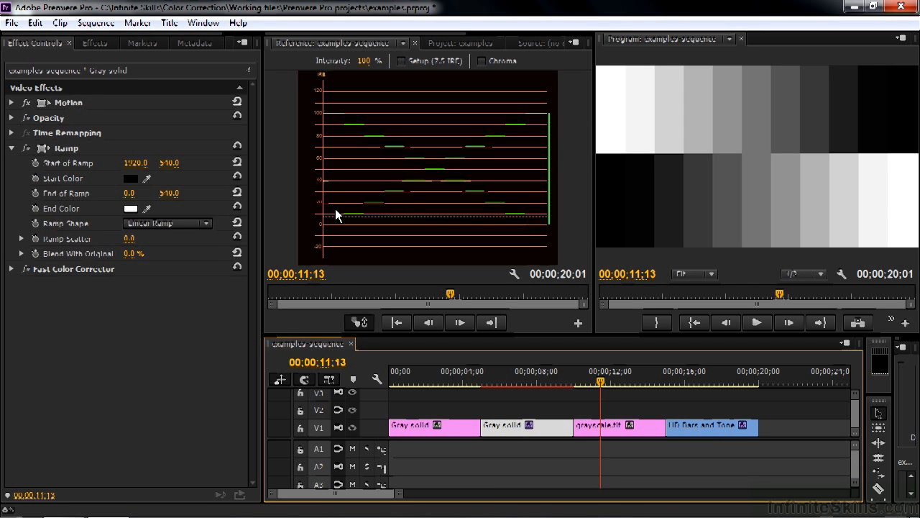
mouse_move(616, 193)
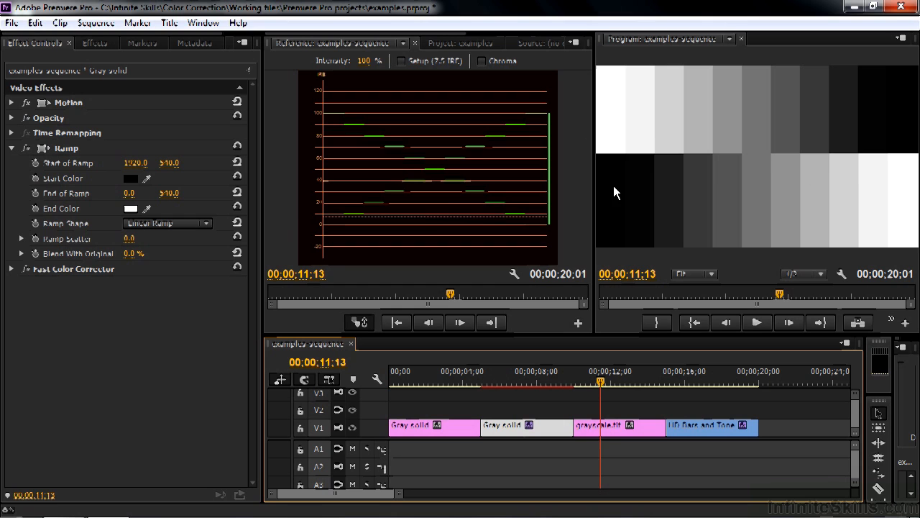
mouse_move(875, 178)
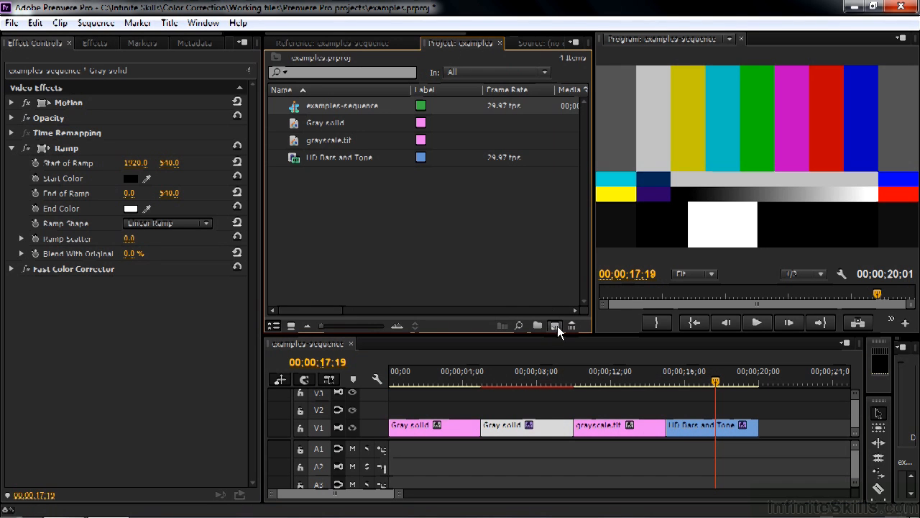
Deselect the gray solid clip so Effect Controls shows no clip selected
click(556, 325)
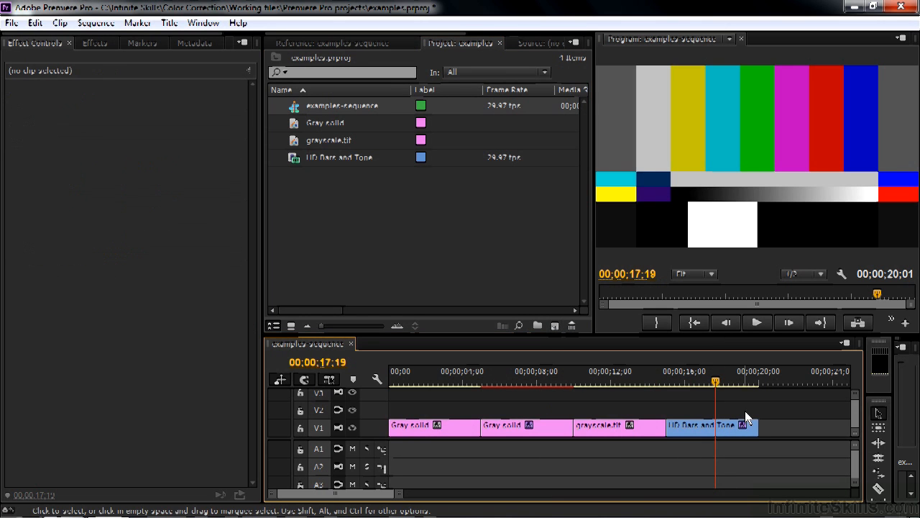
mouse_move(712, 432)
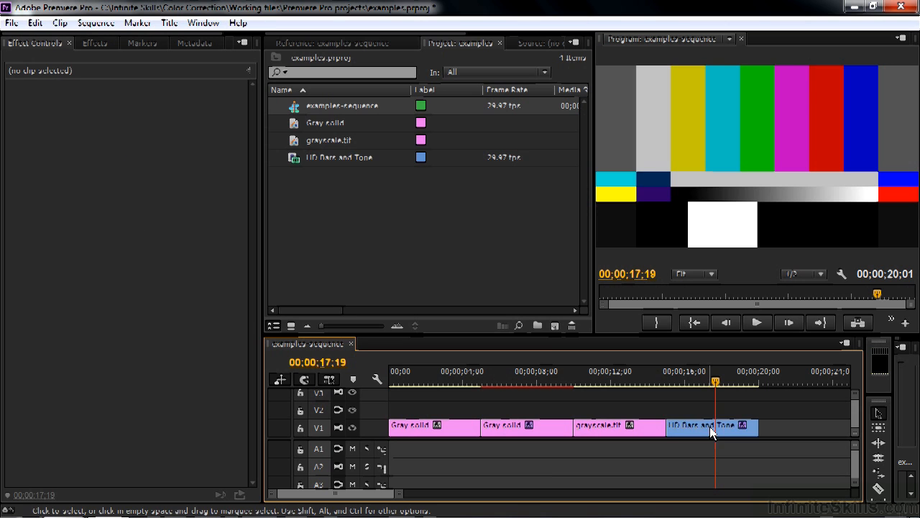
click(710, 426)
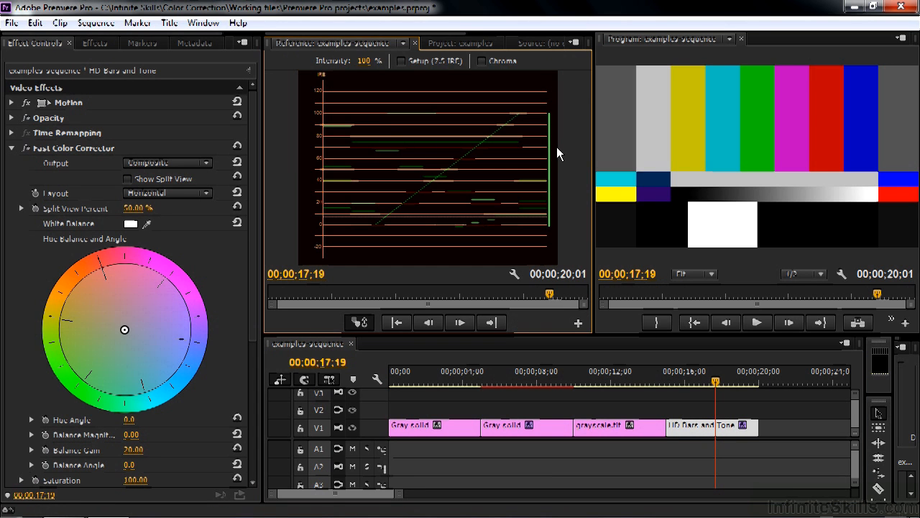
mouse_move(449, 173)
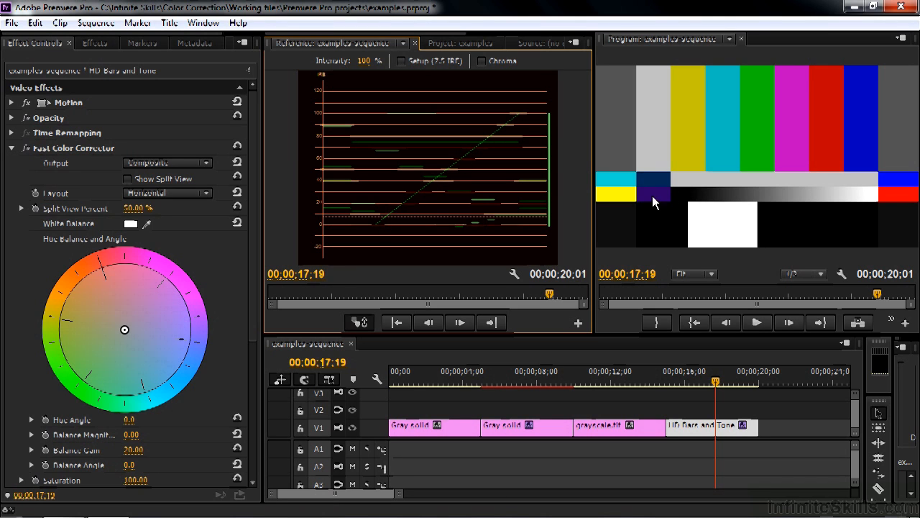
mouse_move(742, 200)
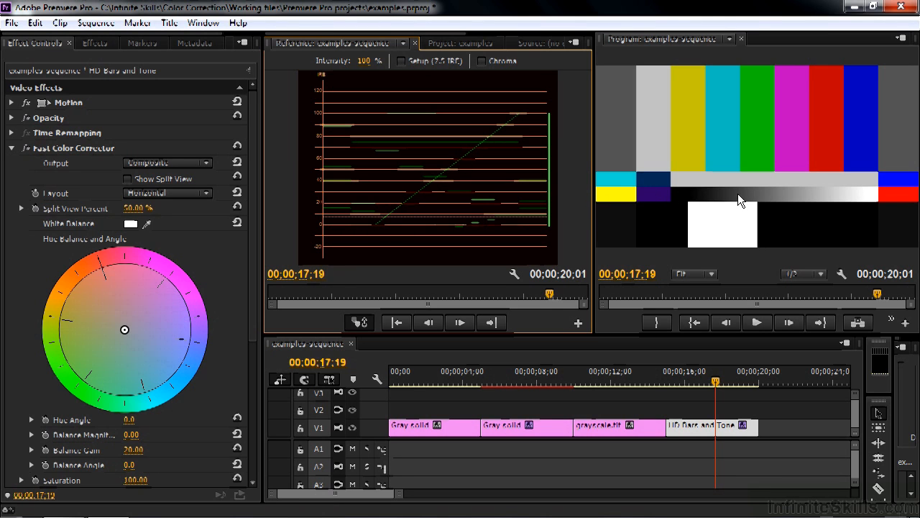
mouse_move(409, 204)
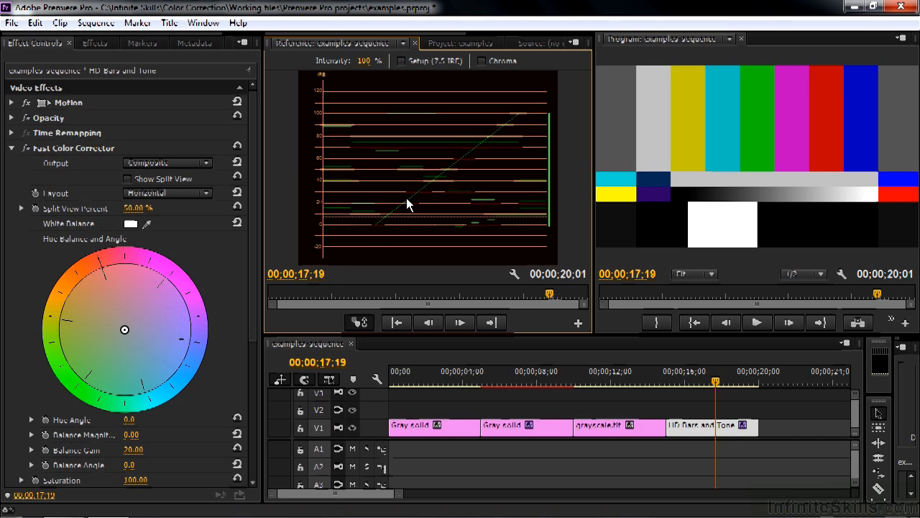
mouse_move(359, 151)
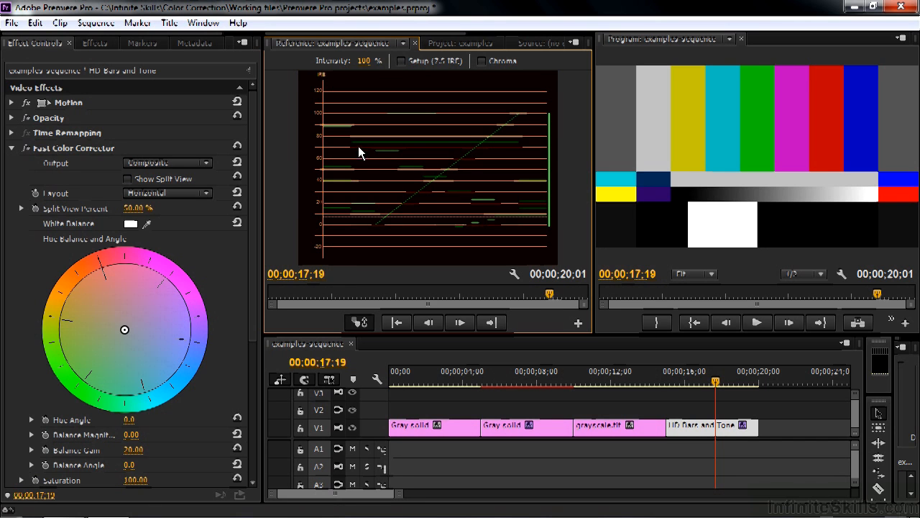
mouse_move(722, 184)
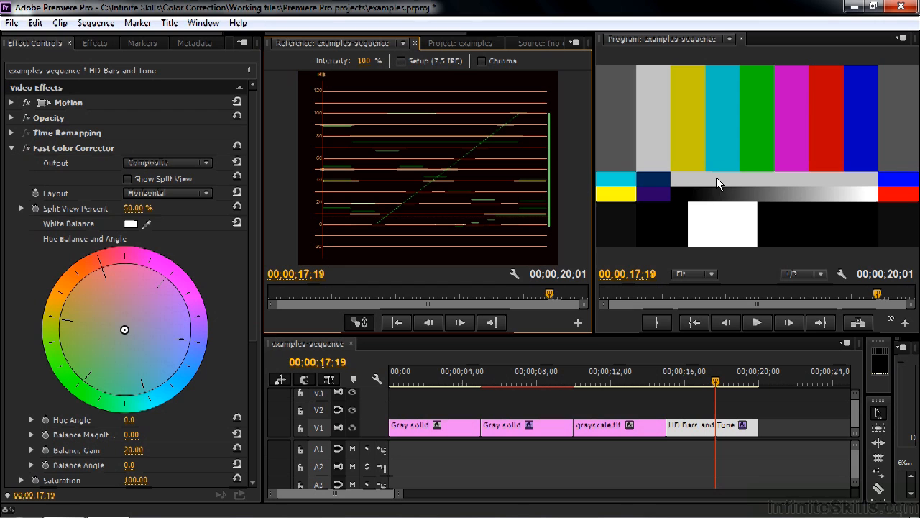
mouse_move(734, 180)
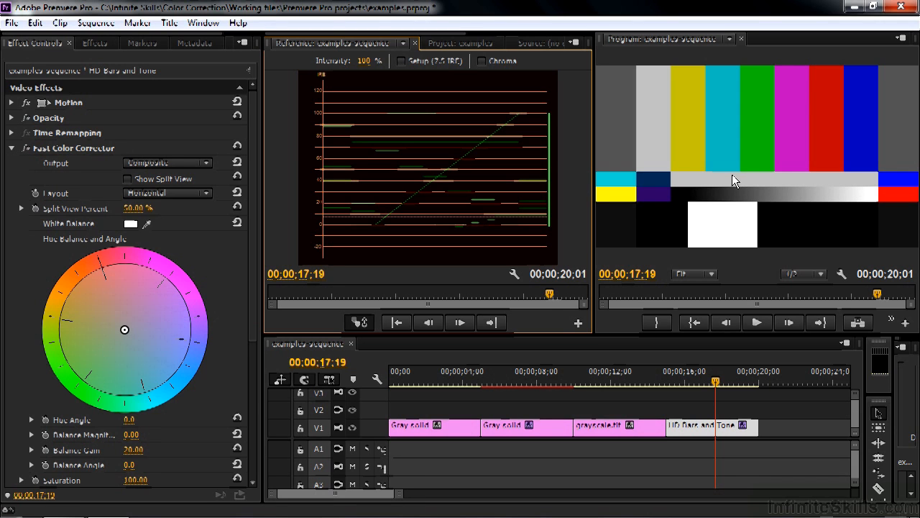
mouse_move(512, 159)
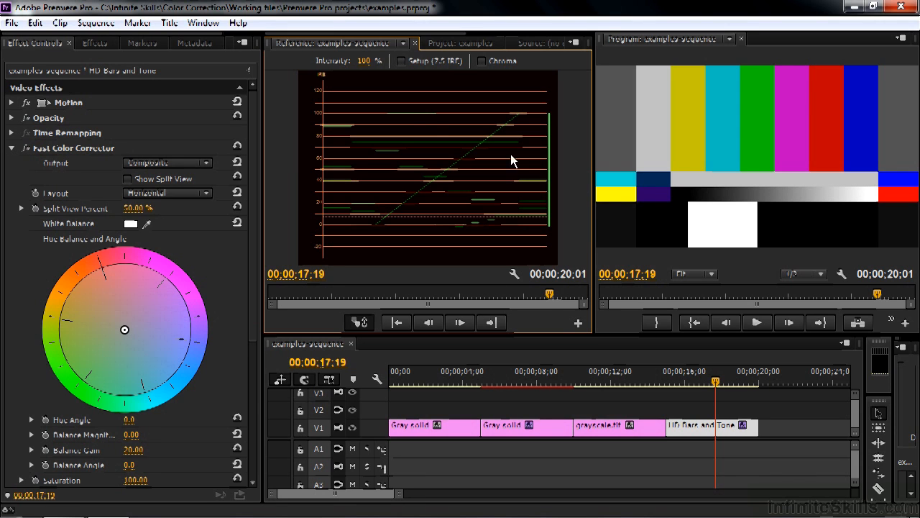
mouse_move(414, 117)
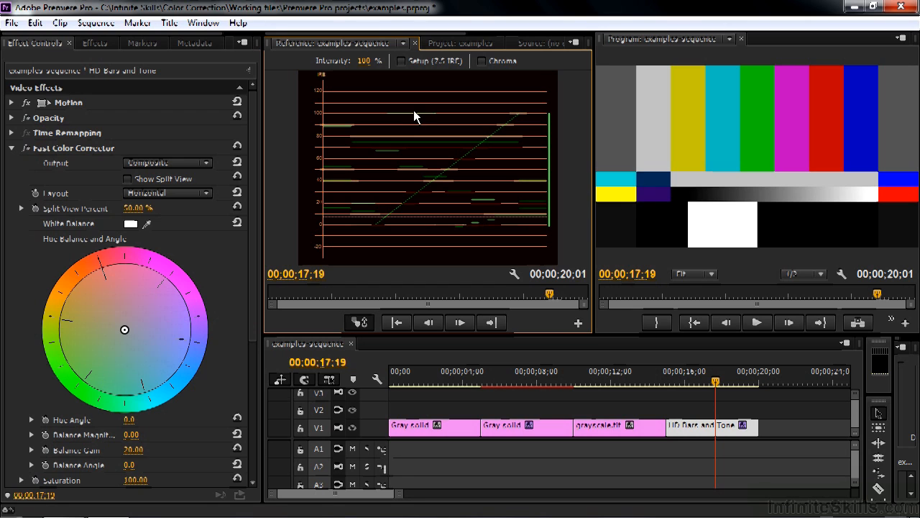
mouse_move(366, 230)
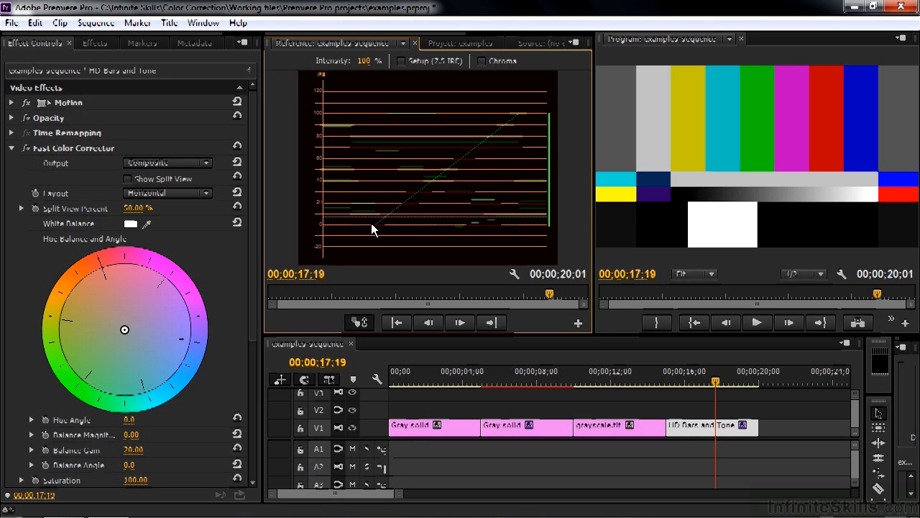
mouse_move(625, 200)
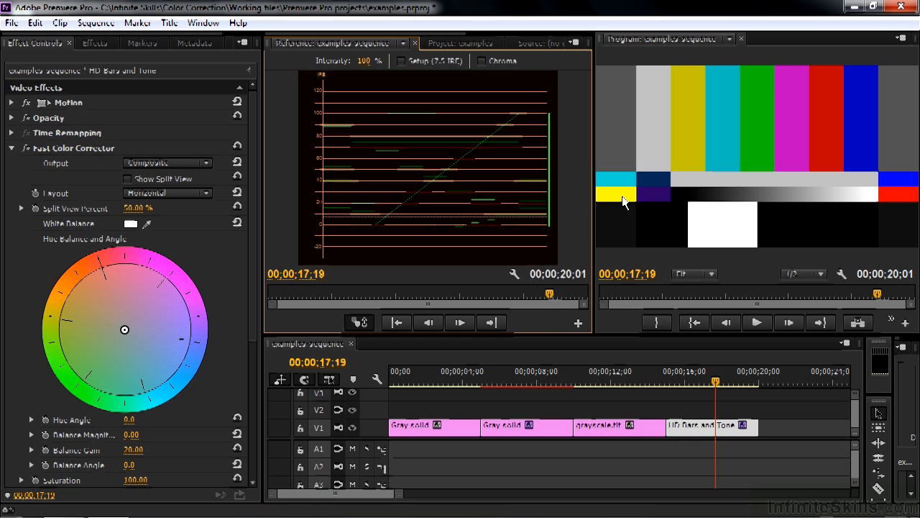
mouse_move(619, 199)
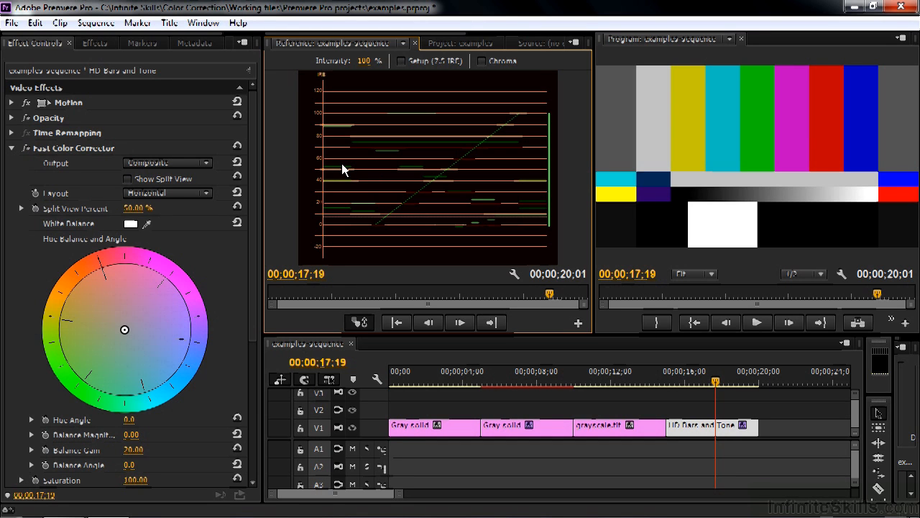
Select the ramped gray solid at 6;12 and expand its Fast Color Corrector settings
click(509, 381)
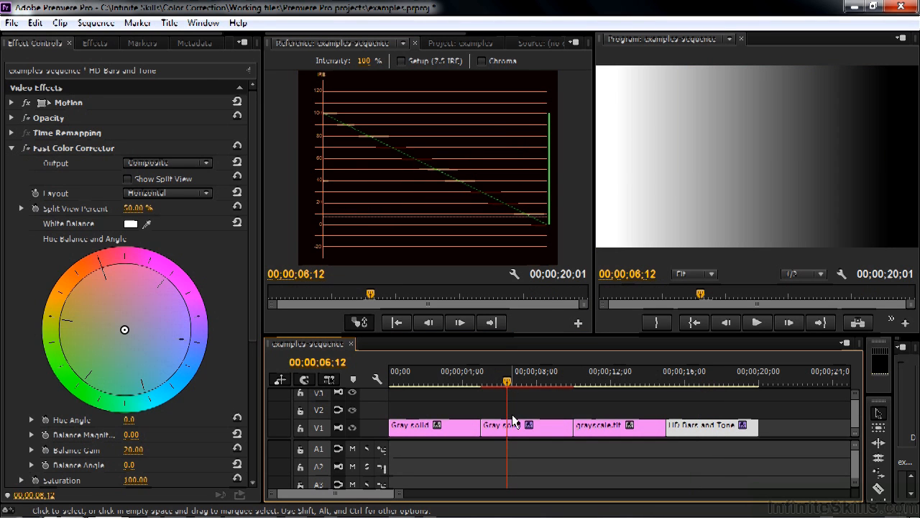
click(525, 426)
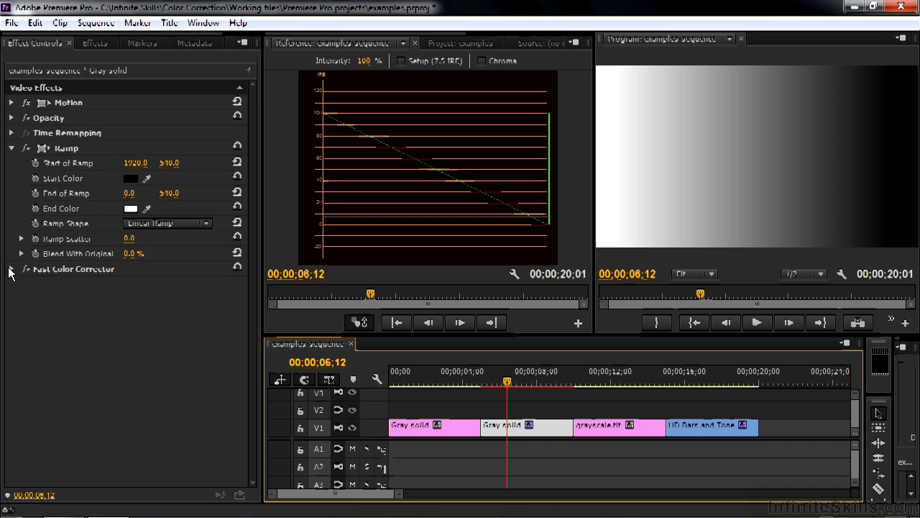
click(26, 269)
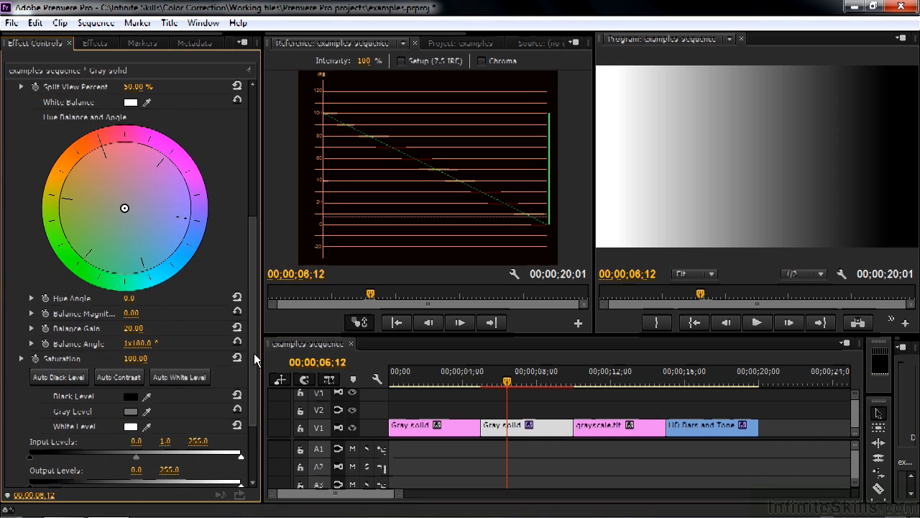
mouse_move(716, 227)
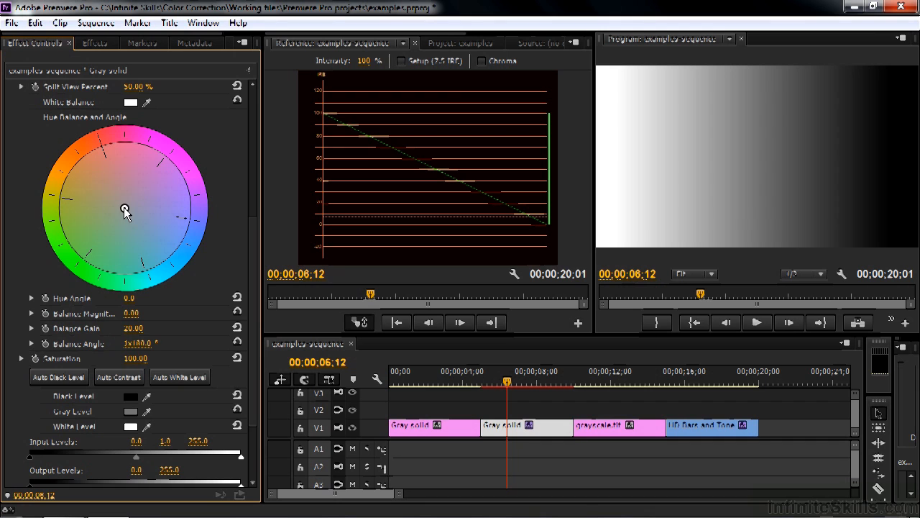
Drag the Hue Balance and Angle wheel toward red to Balance Magnitude 100
drag(127, 208, 104, 151)
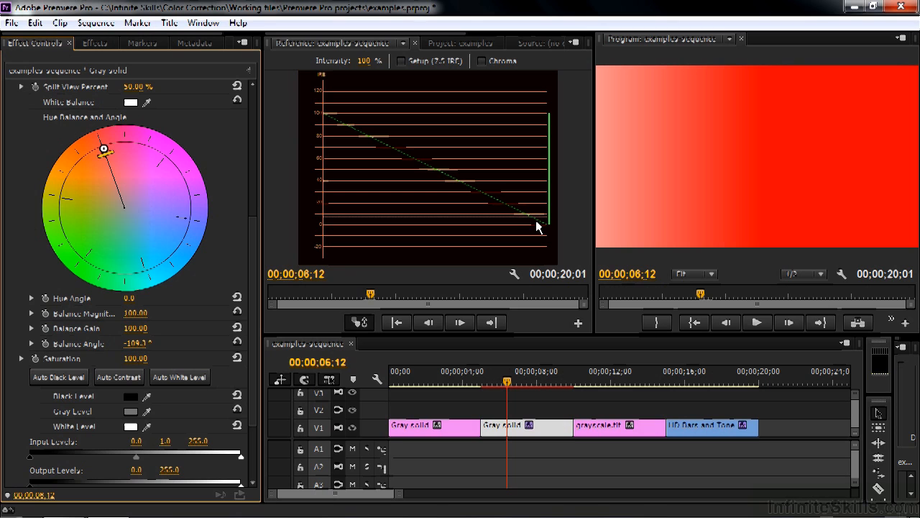
mouse_move(481, 138)
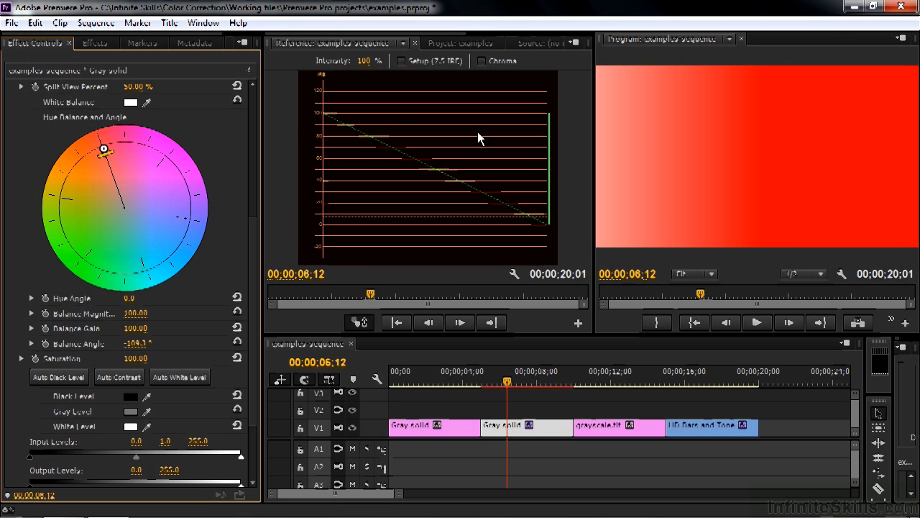
mouse_move(784, 139)
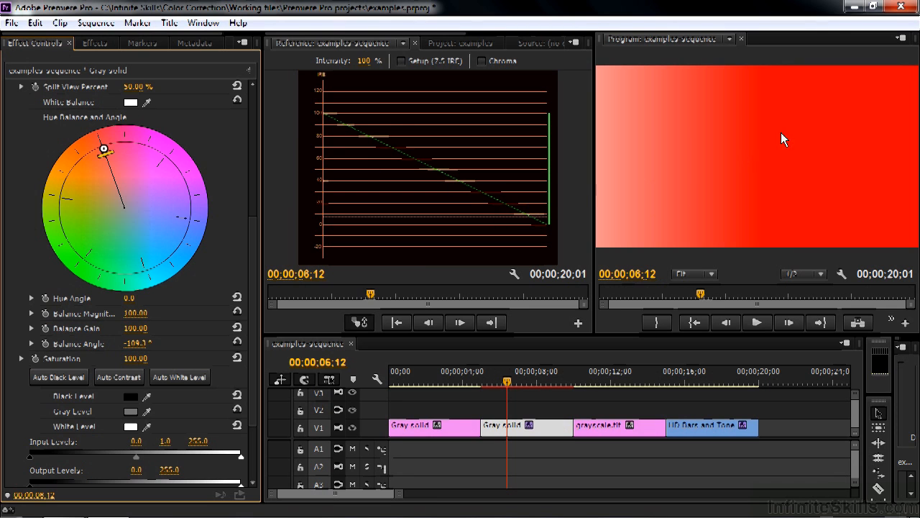
mouse_move(426, 166)
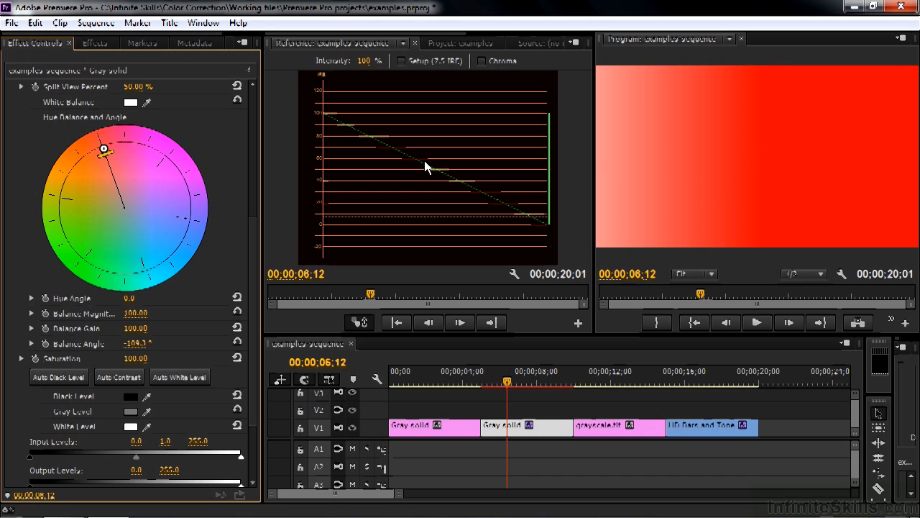
mouse_move(395, 158)
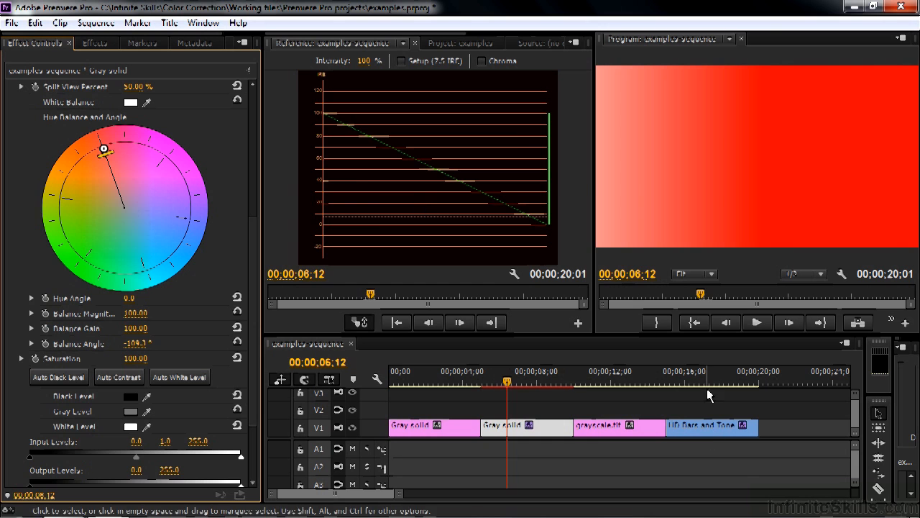
Select the HD Bars and Tone clip and expand Saturation under its Fast Color Corrector
click(707, 382)
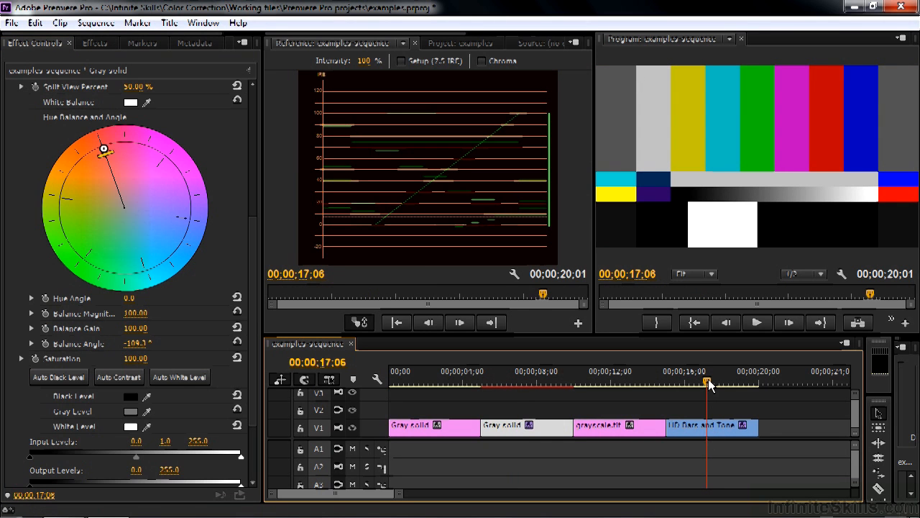
click(712, 425)
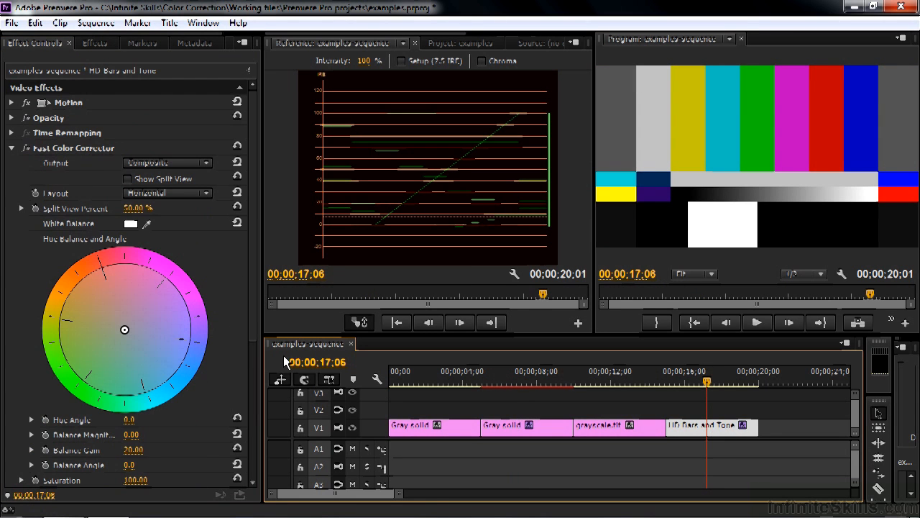
scroll(down, 3)
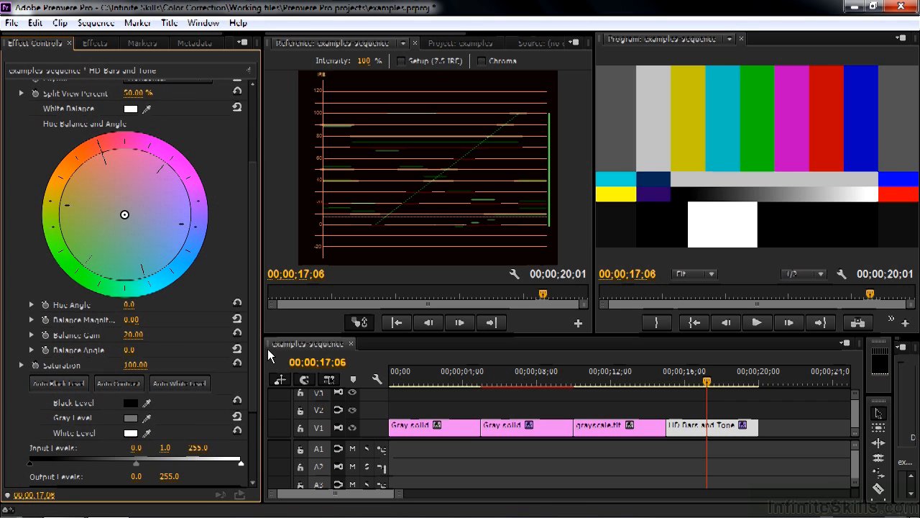
mouse_move(851, 138)
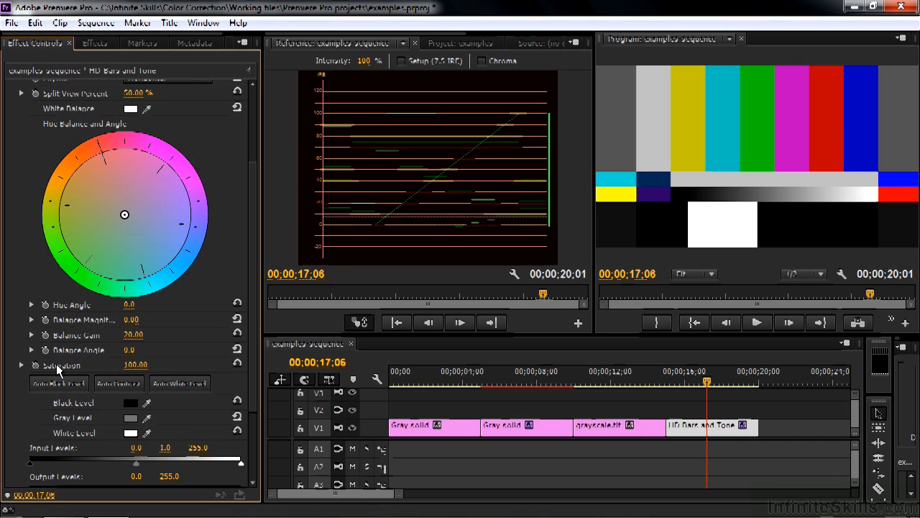
click(21, 366)
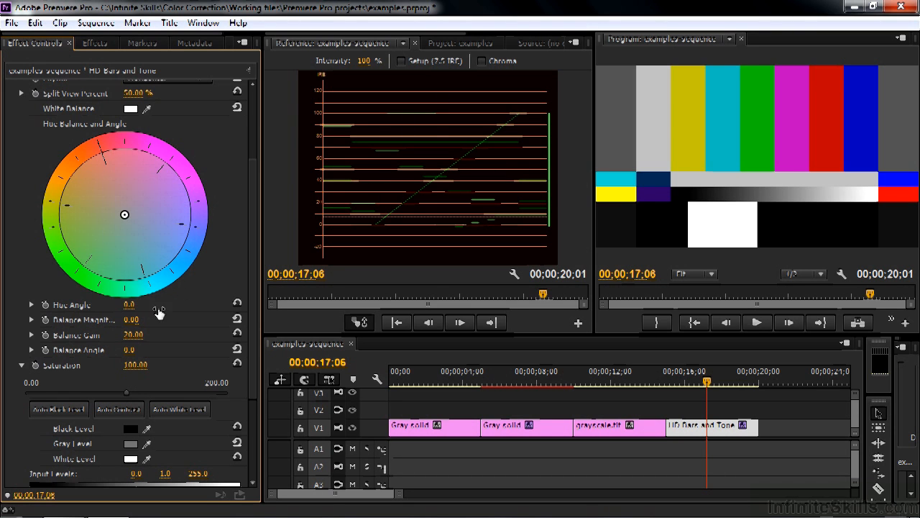
Drag Saturation to 0 so the bars go grayscale while luma holds on the YC waveform
drag(127, 382, 31, 381)
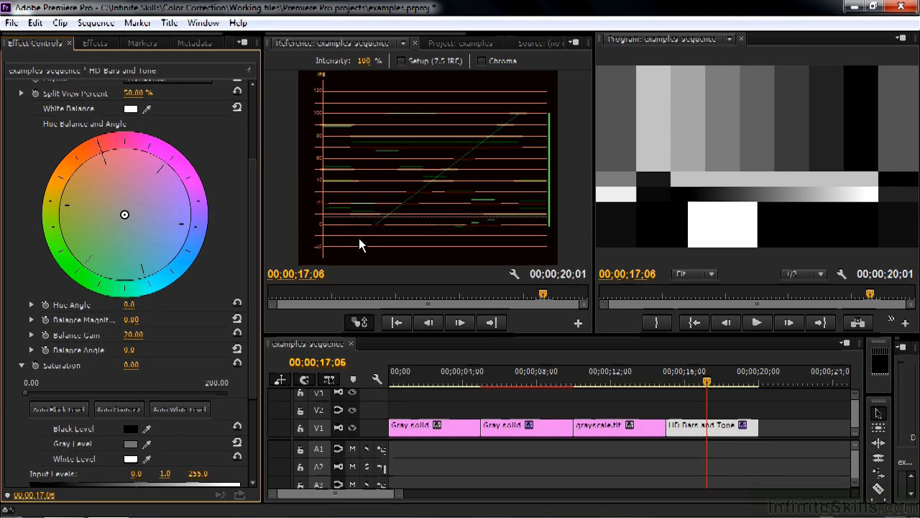
mouse_move(531, 236)
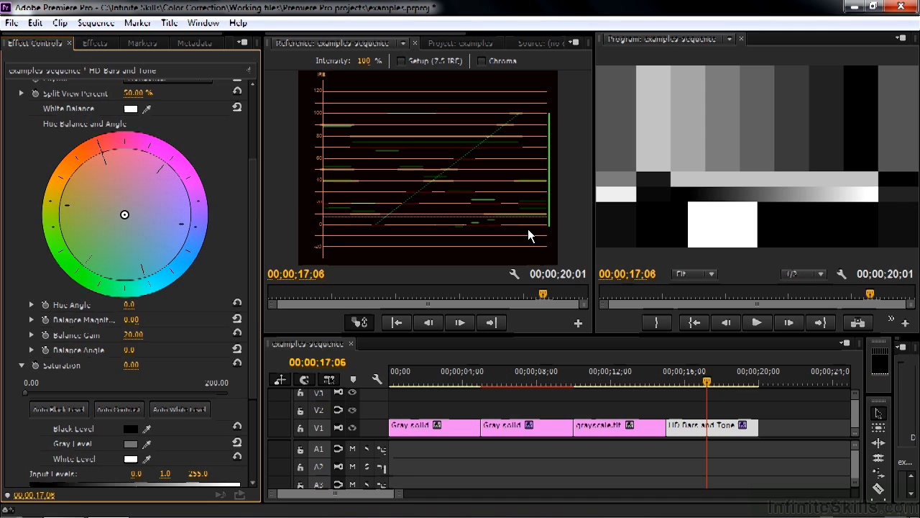
mouse_move(80, 387)
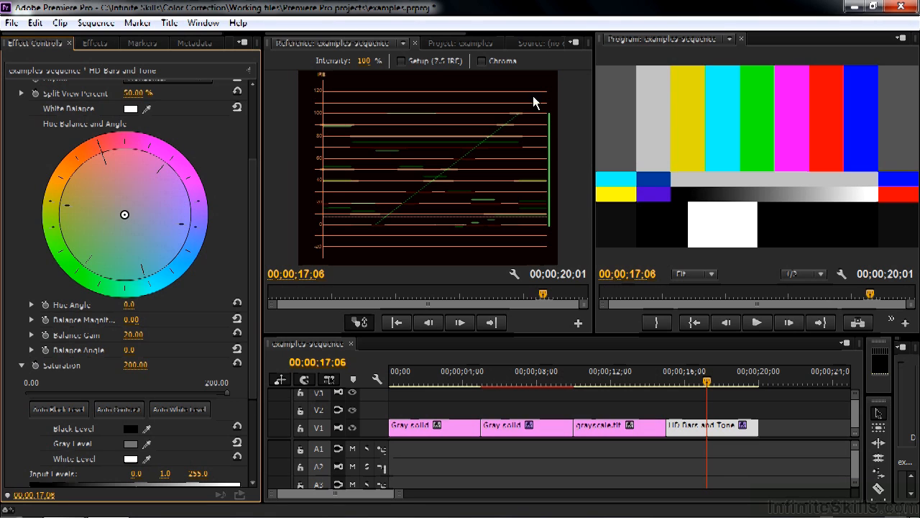
mouse_move(379, 233)
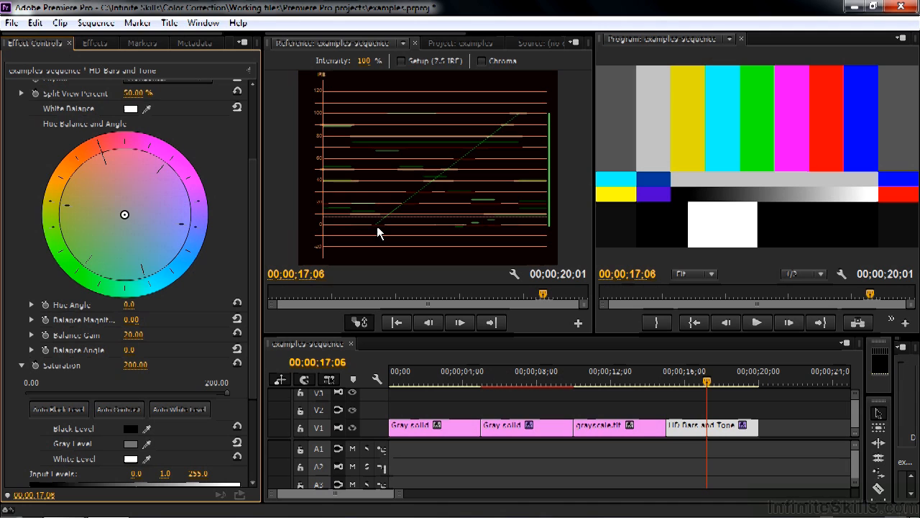
mouse_move(334, 230)
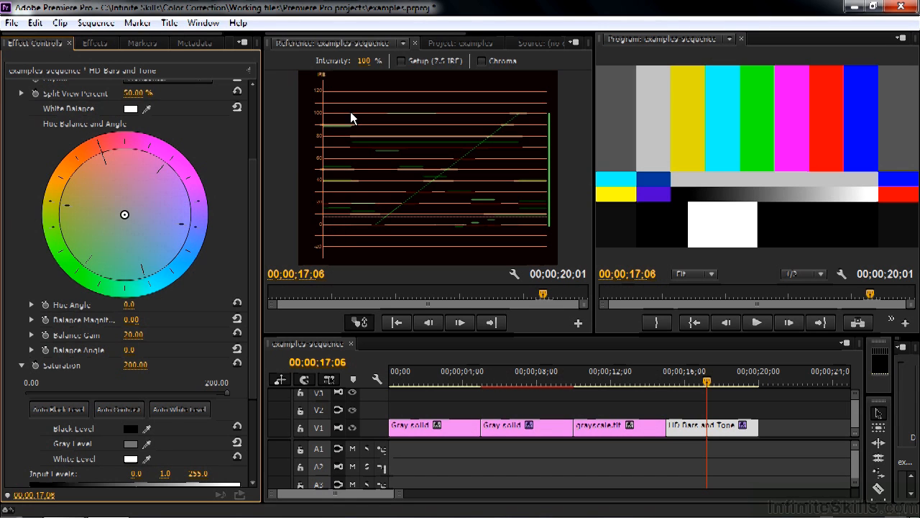
mouse_move(361, 237)
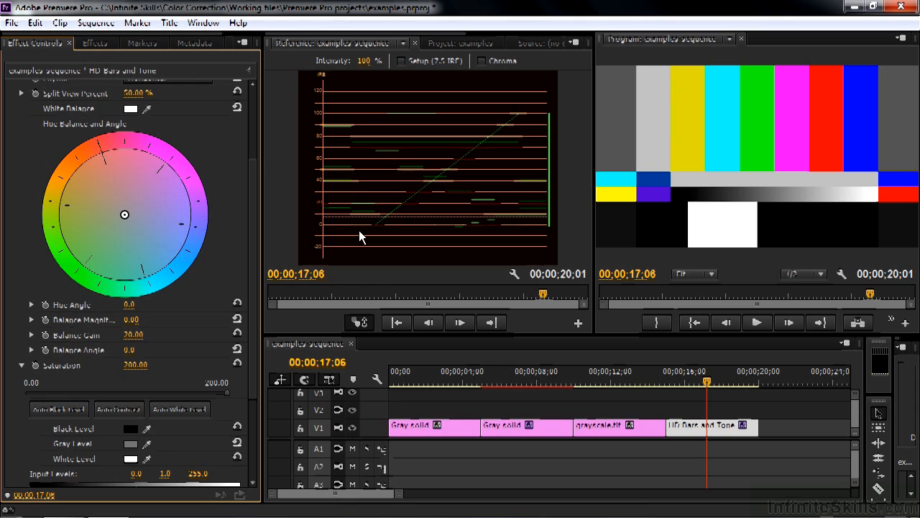
mouse_move(343, 123)
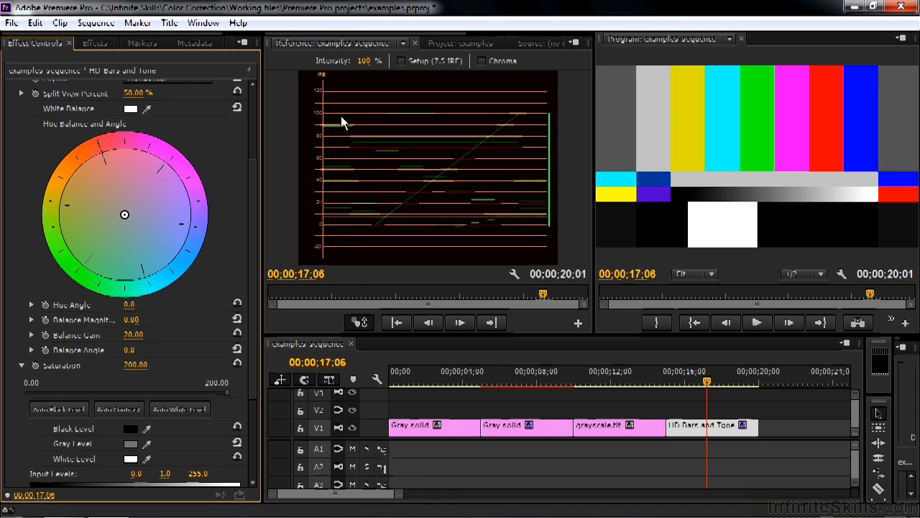
mouse_move(336, 228)
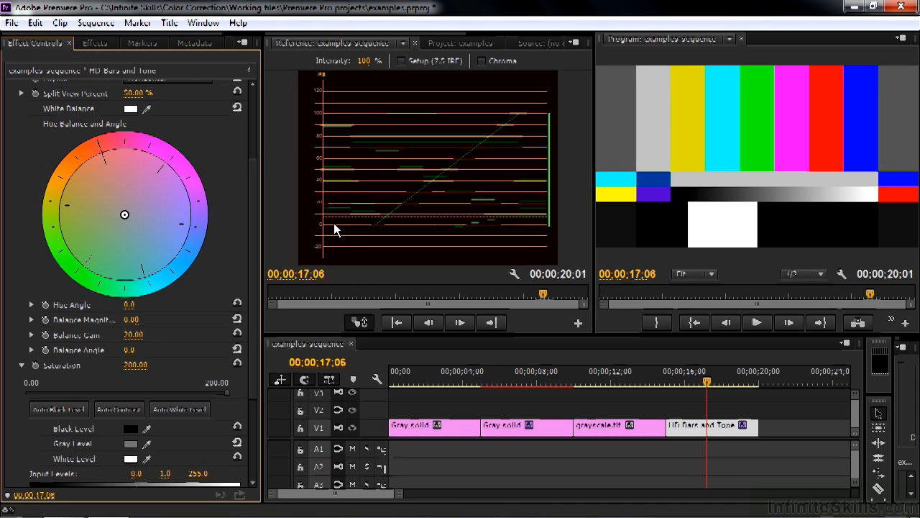